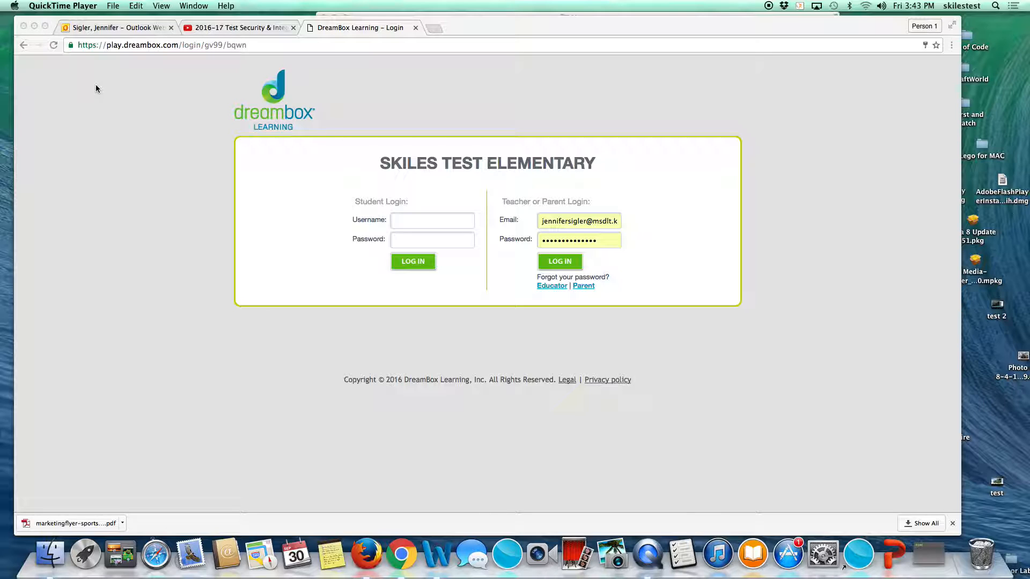
mouse_move(132, 58)
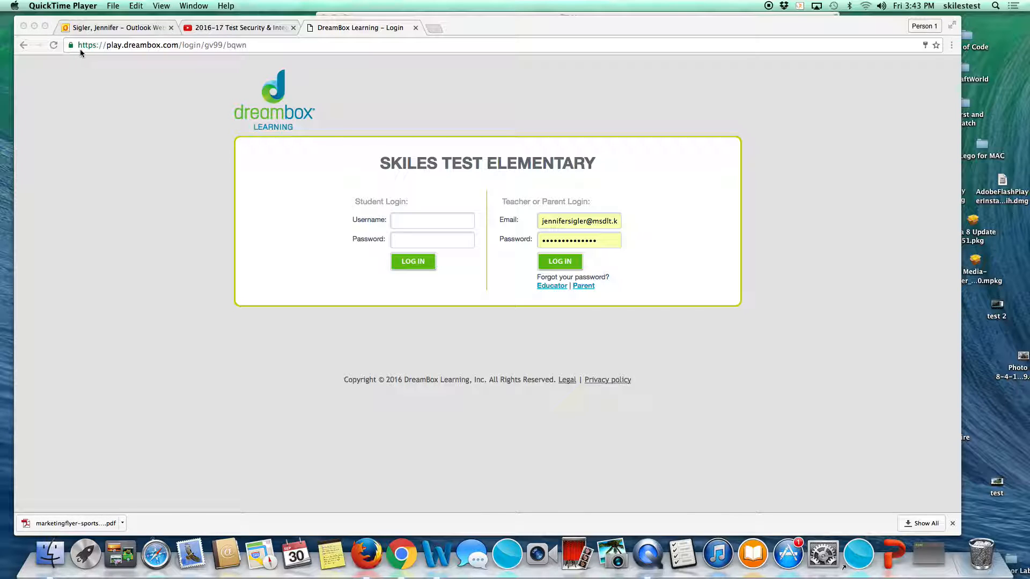
mouse_move(108, 45)
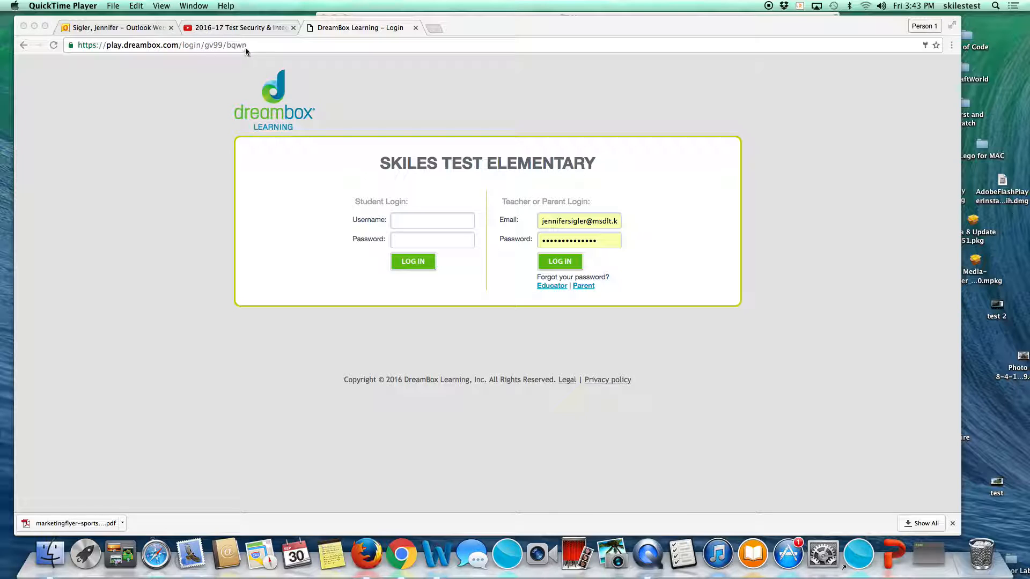
mouse_move(230, 52)
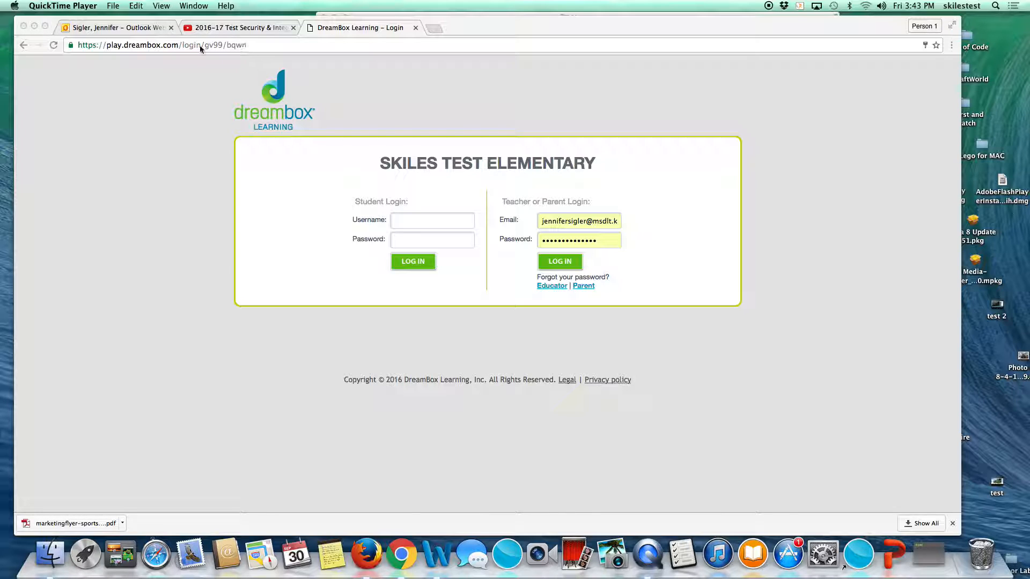
mouse_move(240, 47)
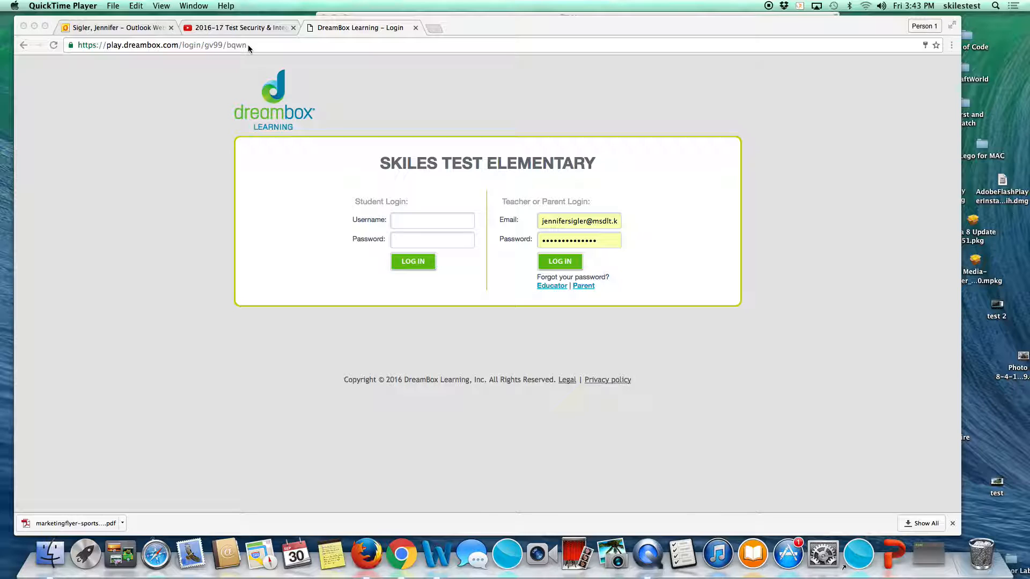
mouse_move(470, 206)
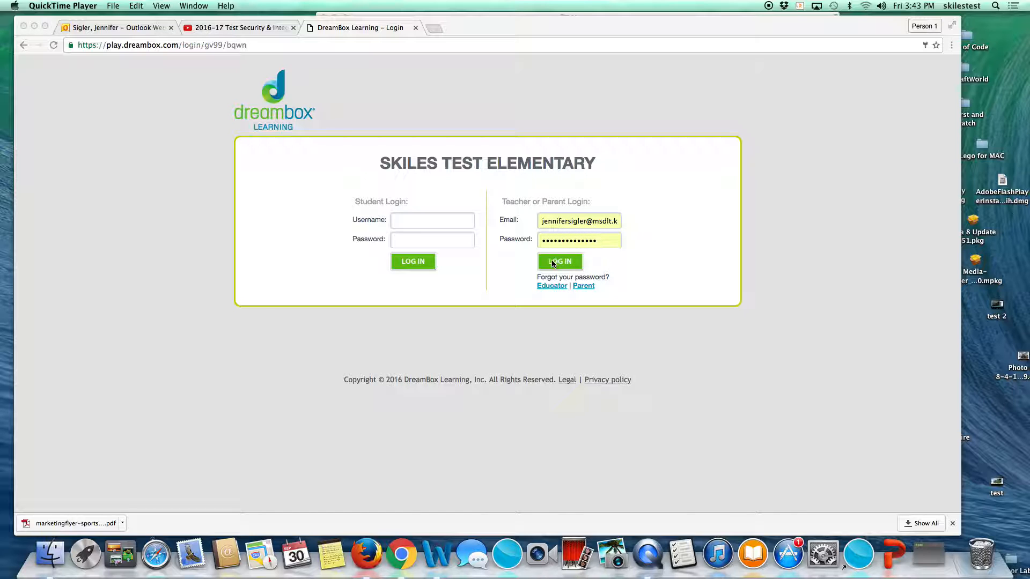
- Log in as a teacher and open one teacher's grade 2 math class summary
click(558, 261)
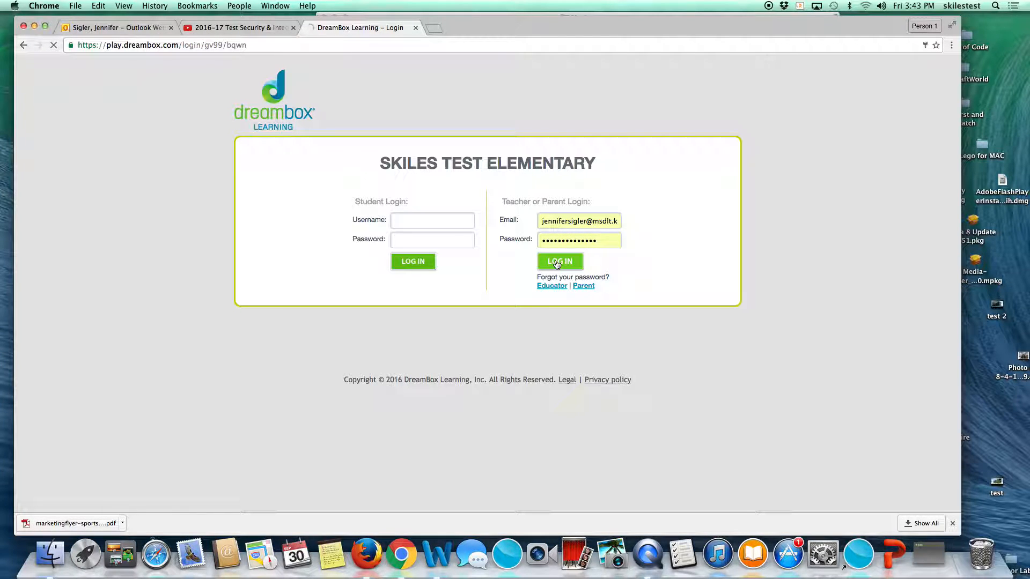
click(558, 262)
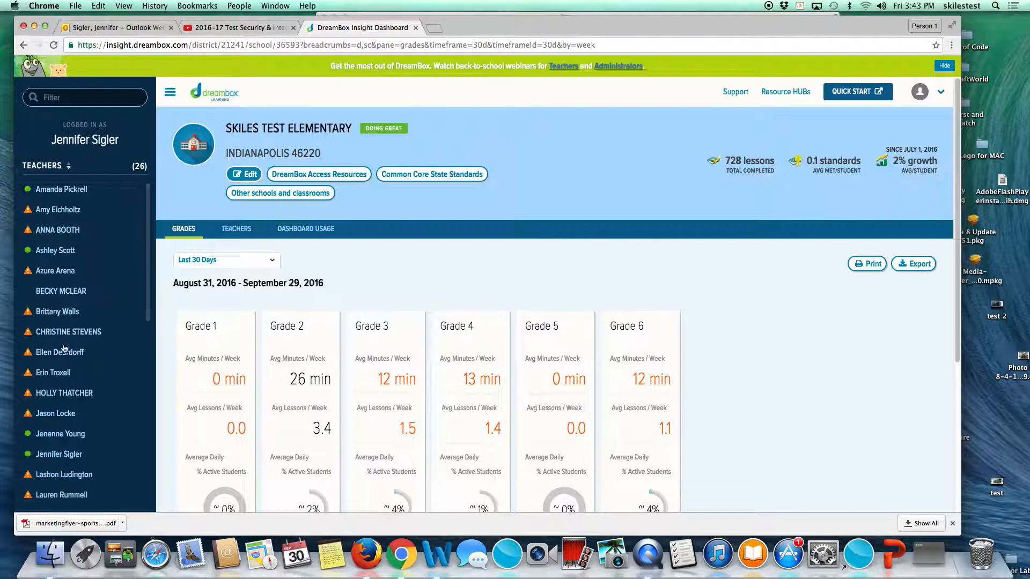
scroll(down, 3)
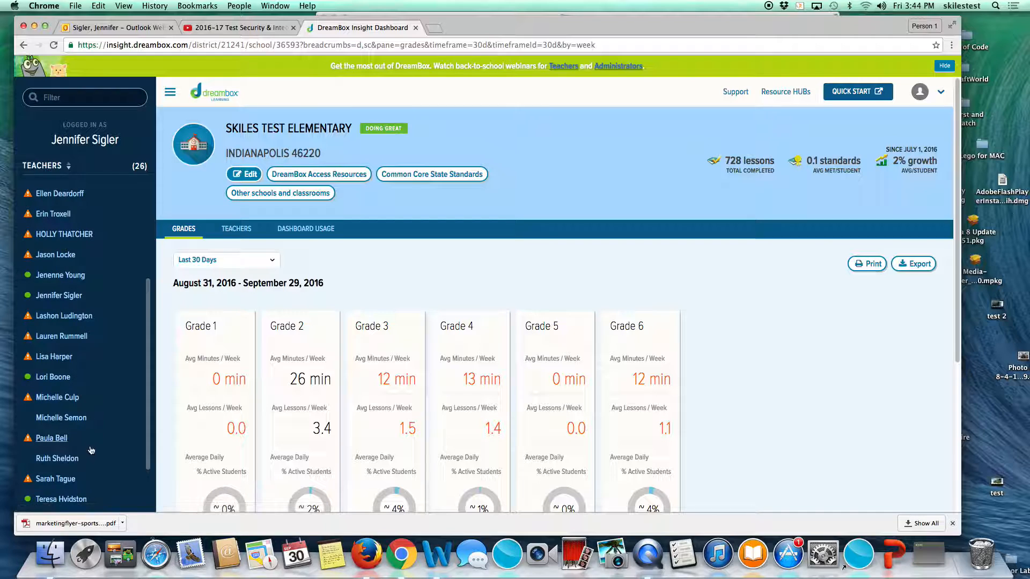
click(62, 500)
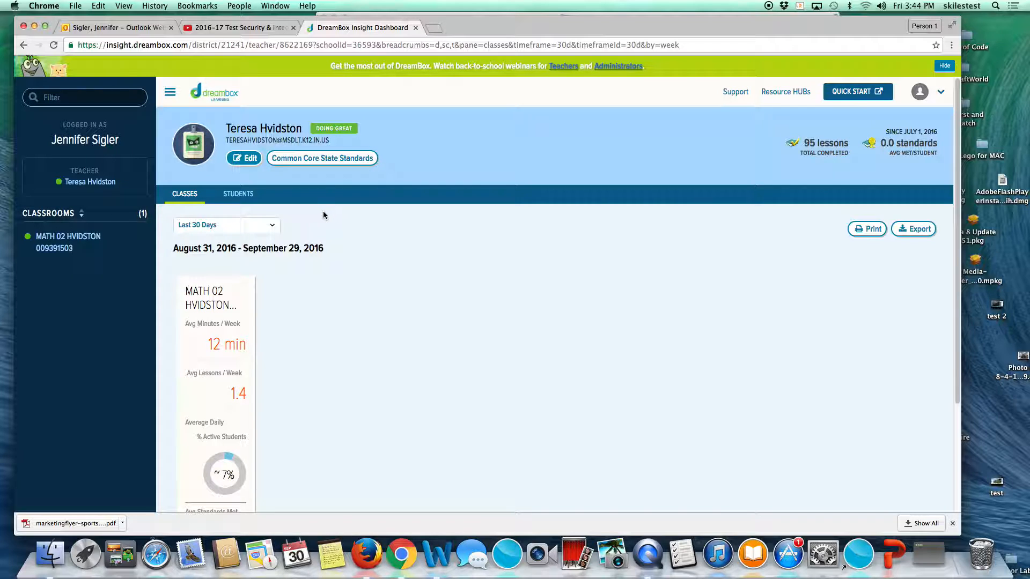
mouse_move(489, 304)
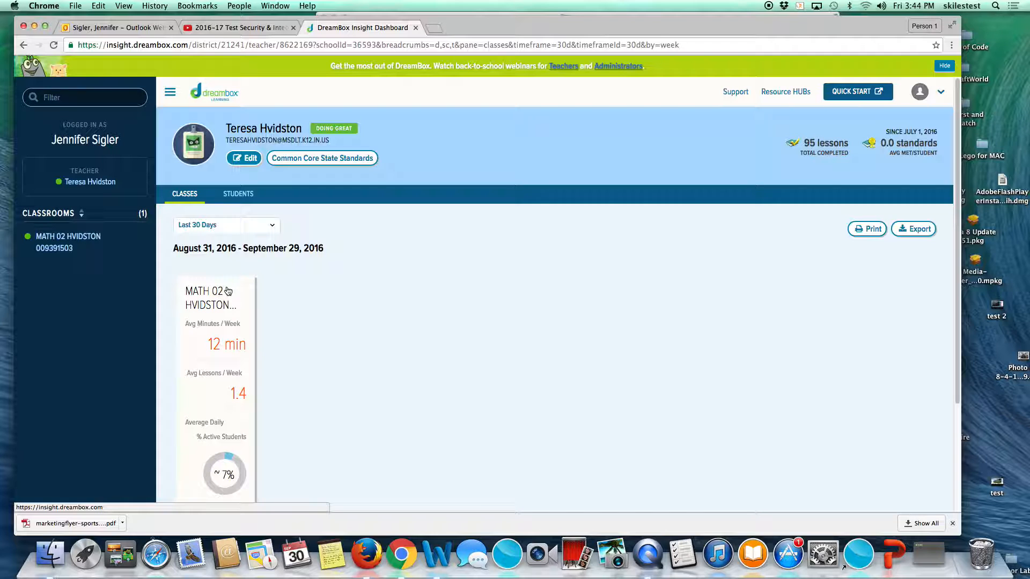
- Open the math classroom's Overview table and scroll through students' weekly minutes, lessons and proficiency
click(211, 297)
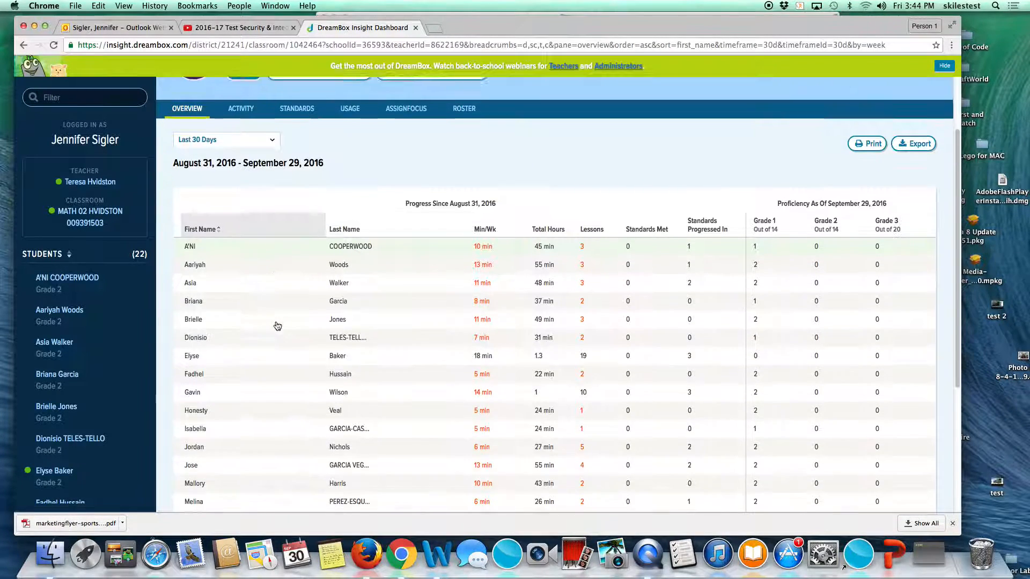
scroll(down, 3)
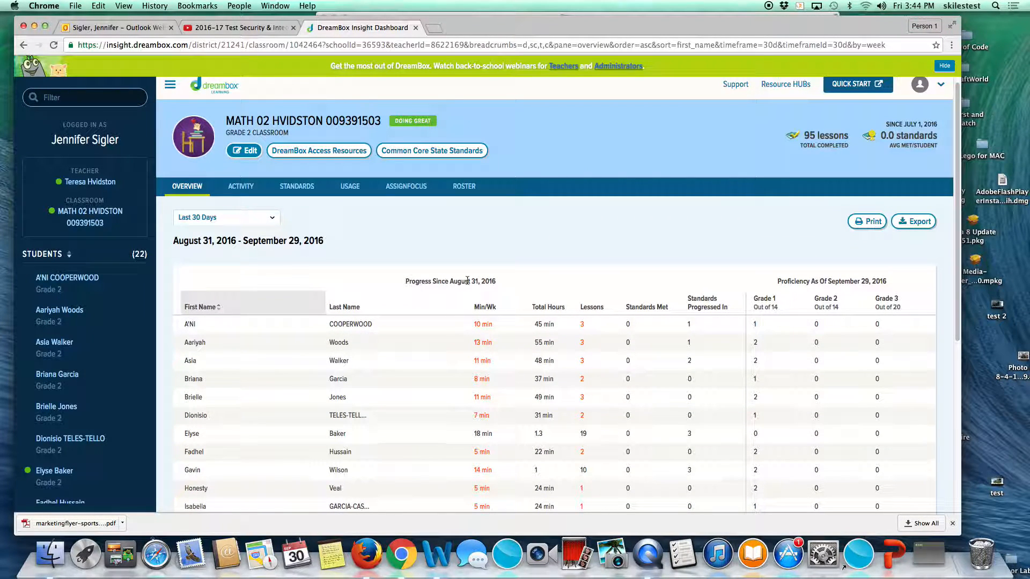
mouse_move(484, 331)
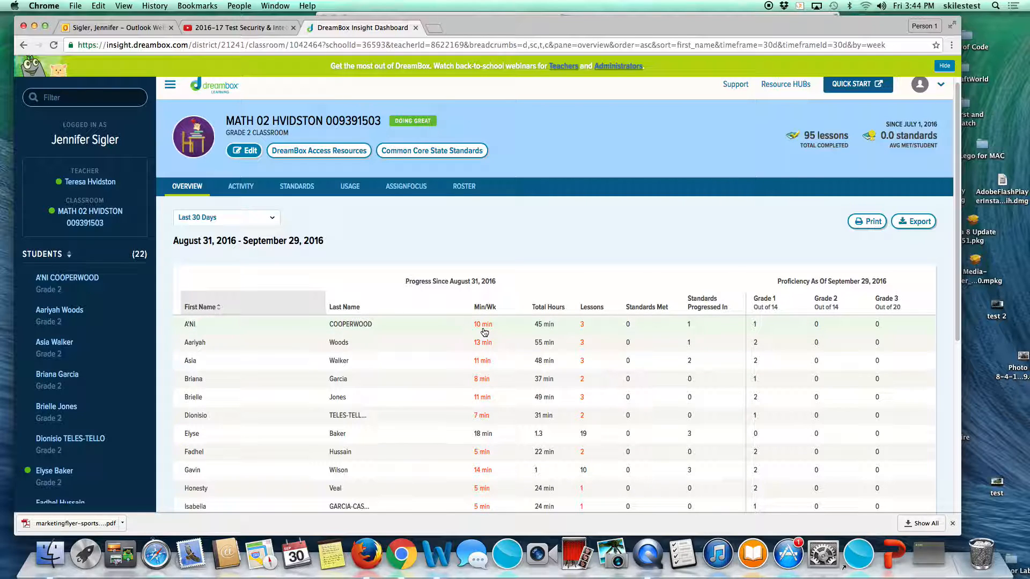
scroll(down, 3)
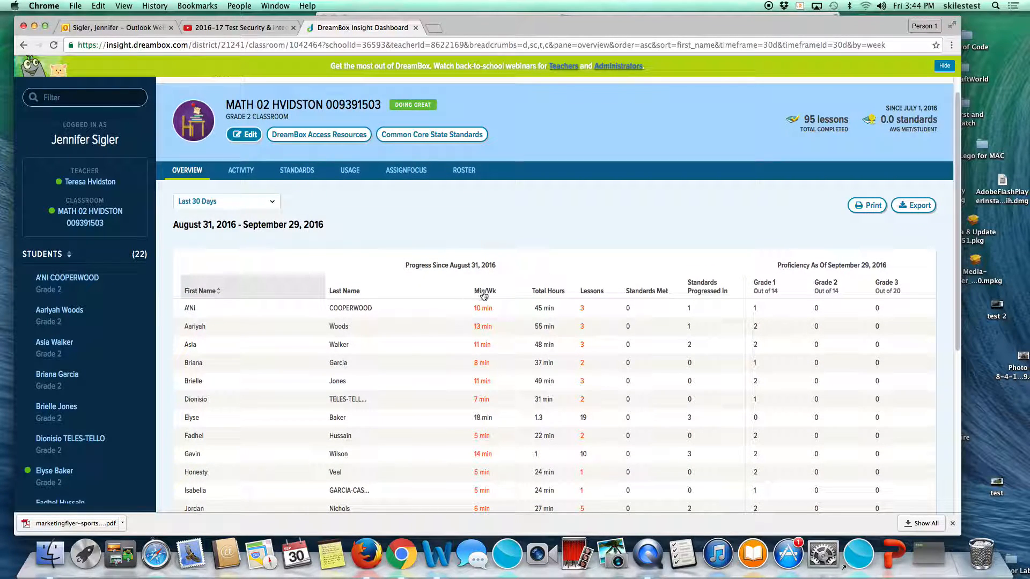
mouse_move(532, 294)
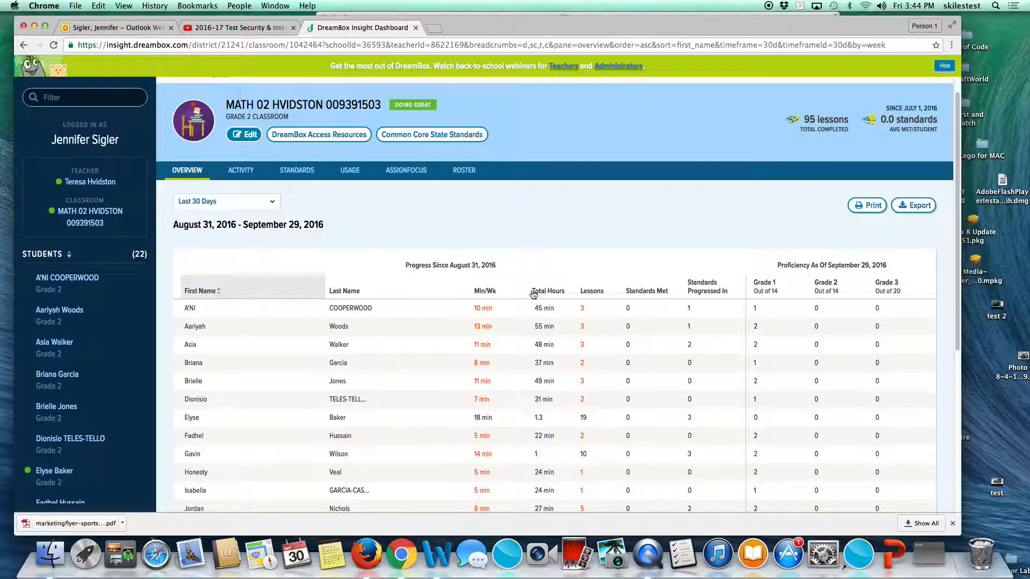
mouse_move(554, 297)
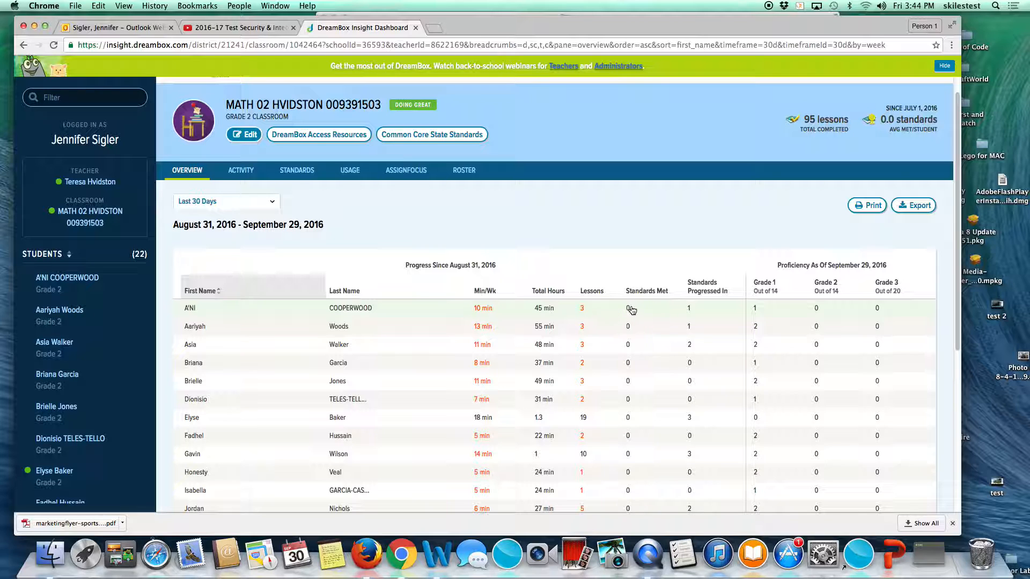
mouse_move(690, 308)
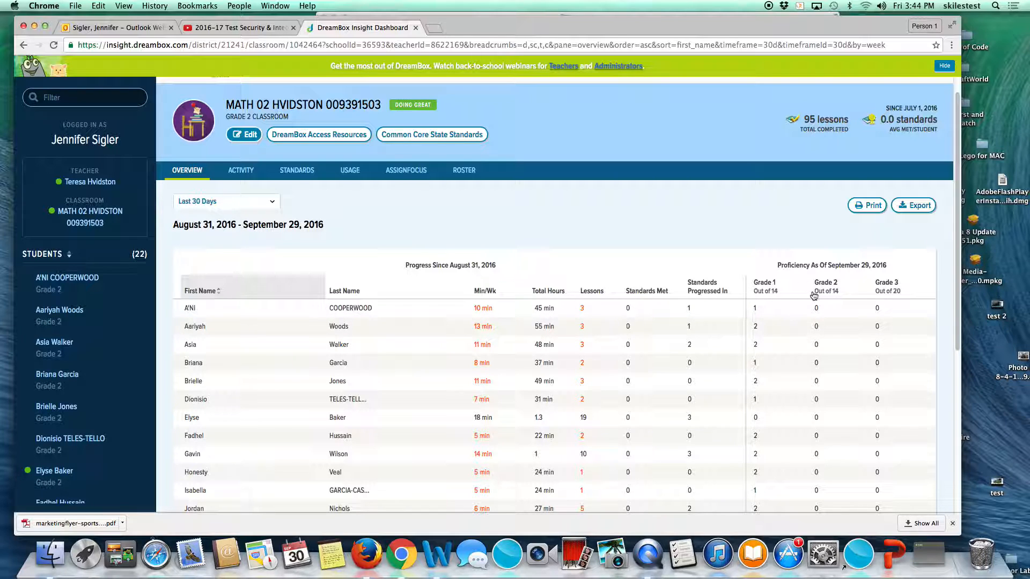
mouse_move(763, 291)
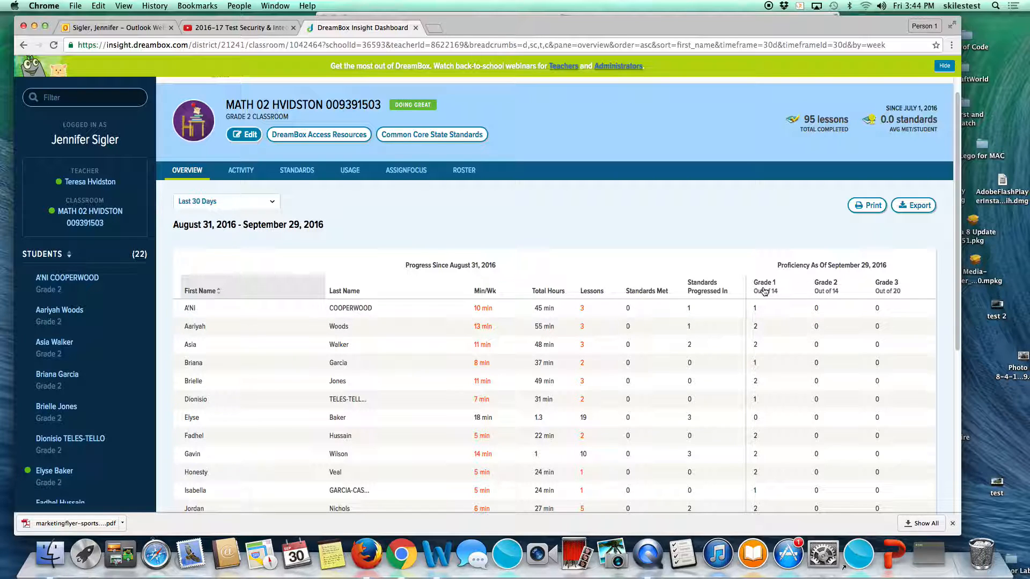
mouse_move(896, 284)
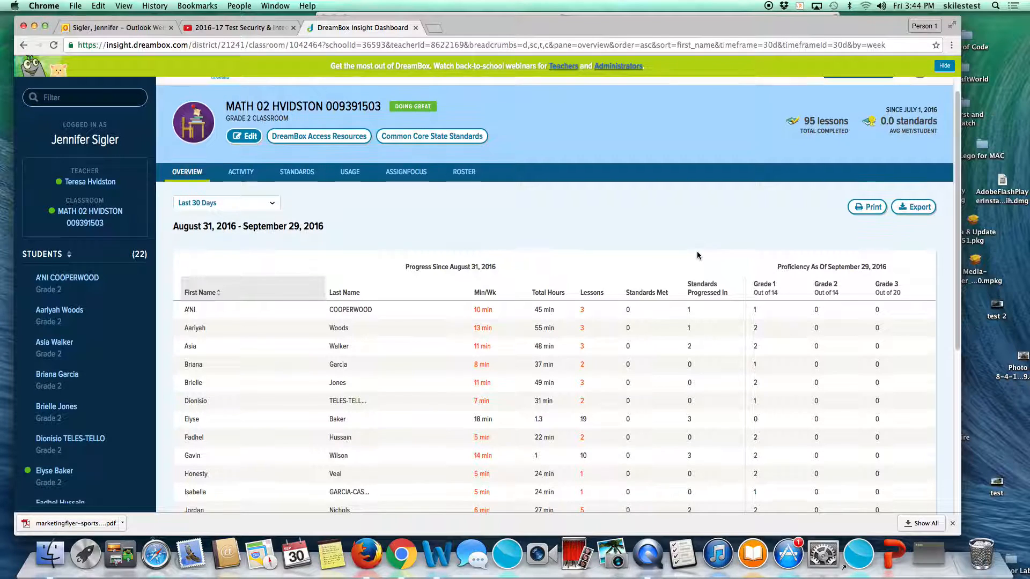
scroll(down, 3)
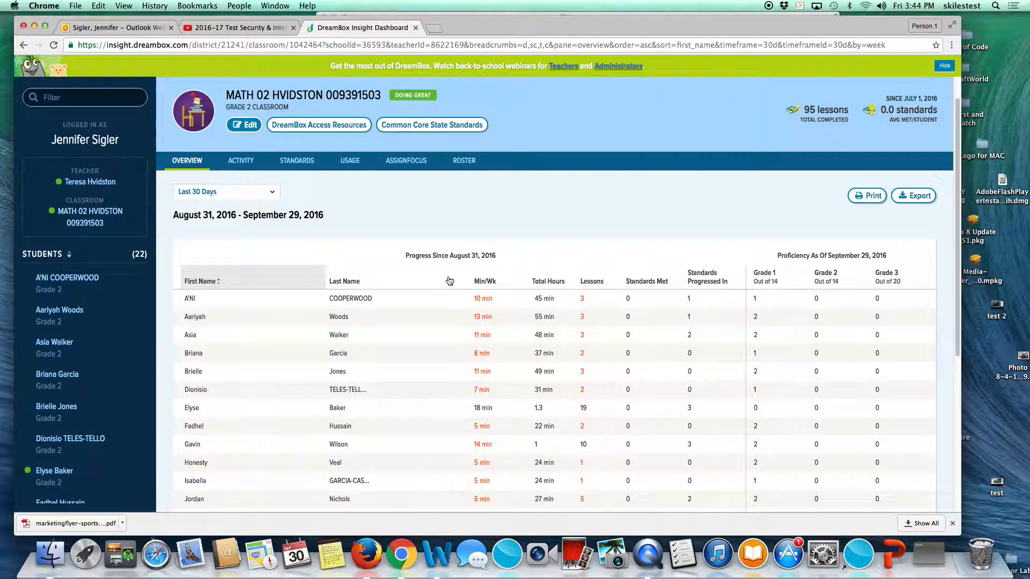
scroll(down, 3)
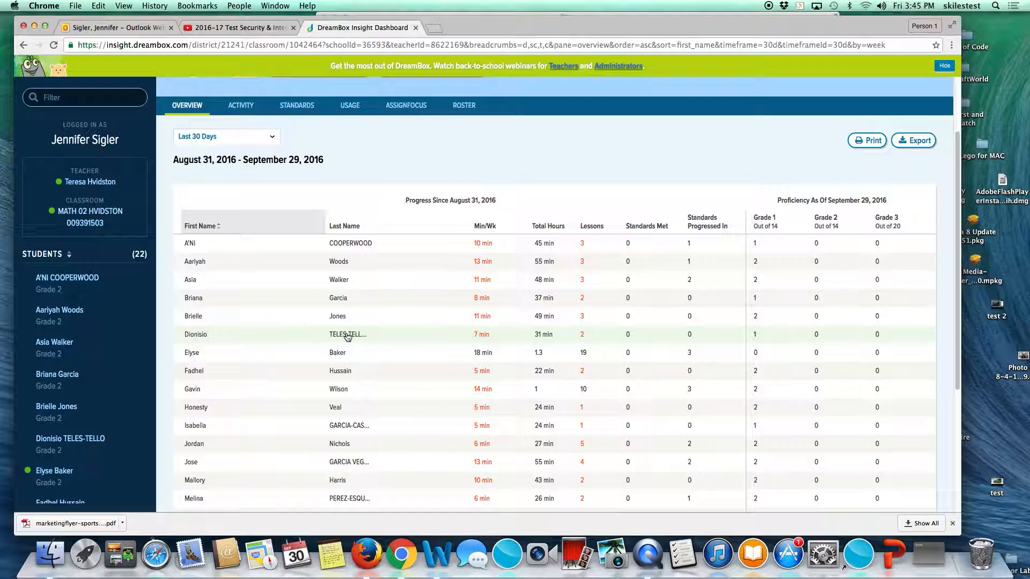
mouse_move(346, 335)
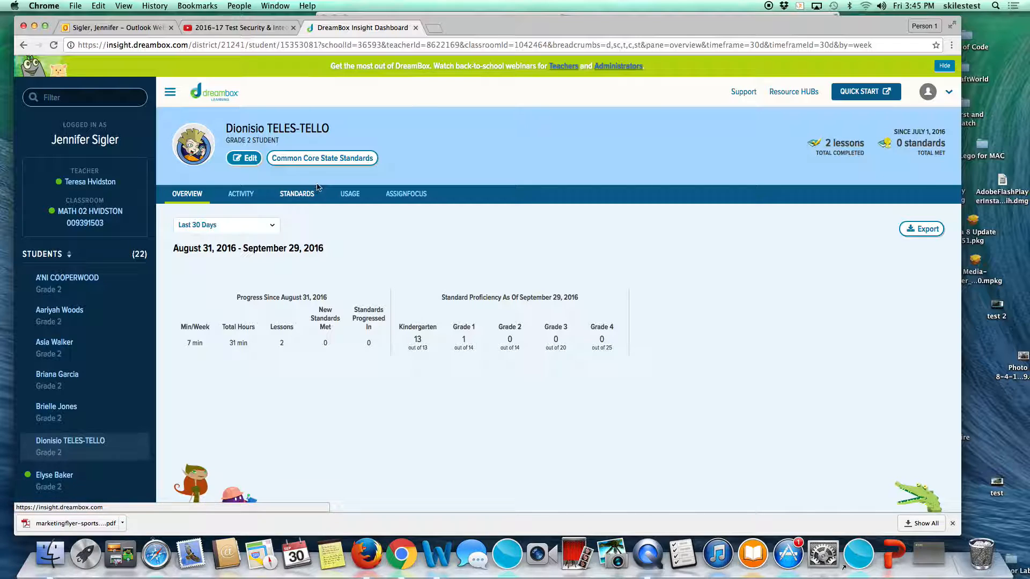
- Change a student's Language setting to Spanish and exit back to the classroom Overview
click(244, 157)
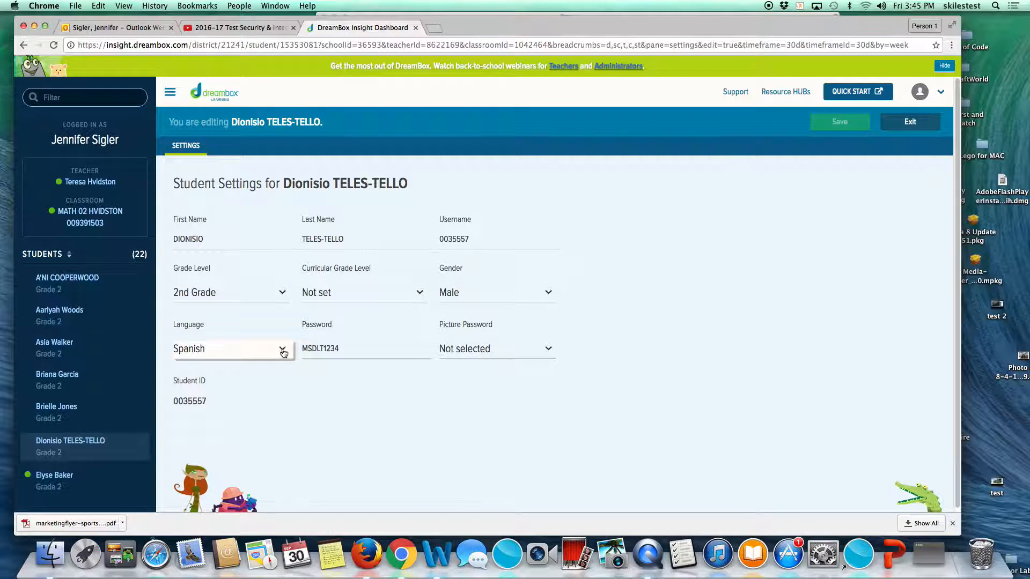
click(230, 348)
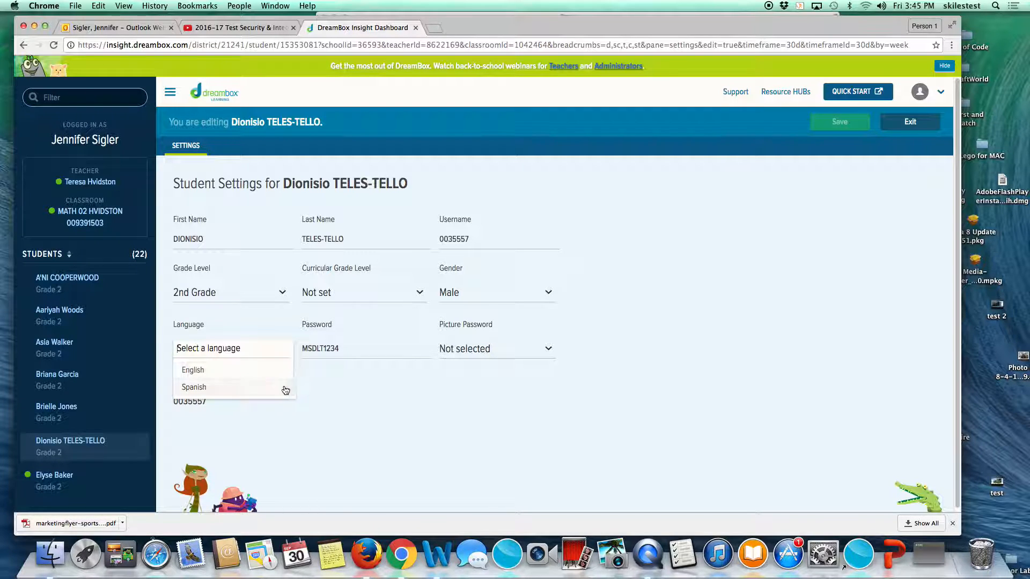
click(193, 386)
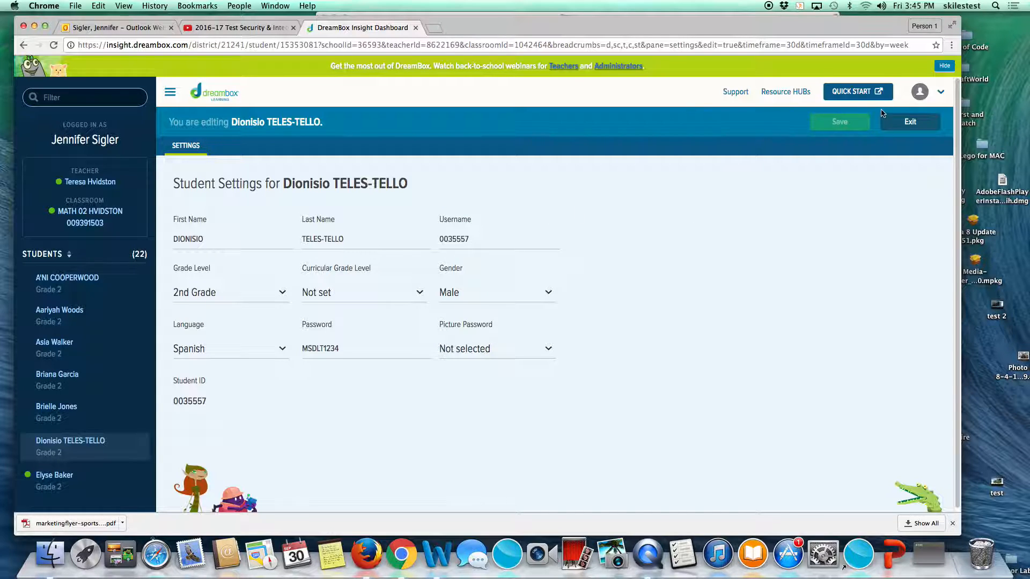
click(909, 122)
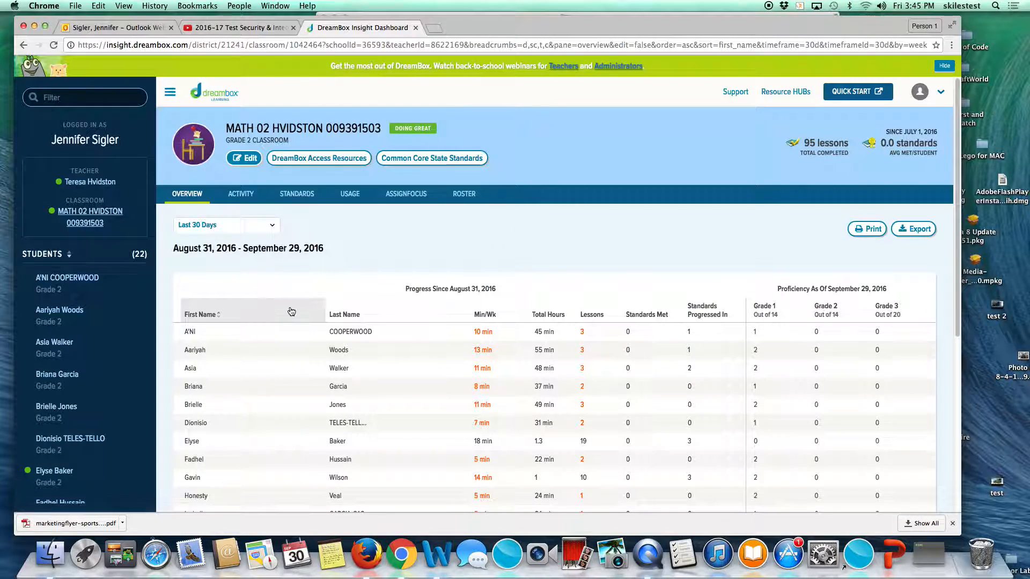
- Switch to the classroom ACTIVITY tab showing lessons since September 23
scroll(down, 3)
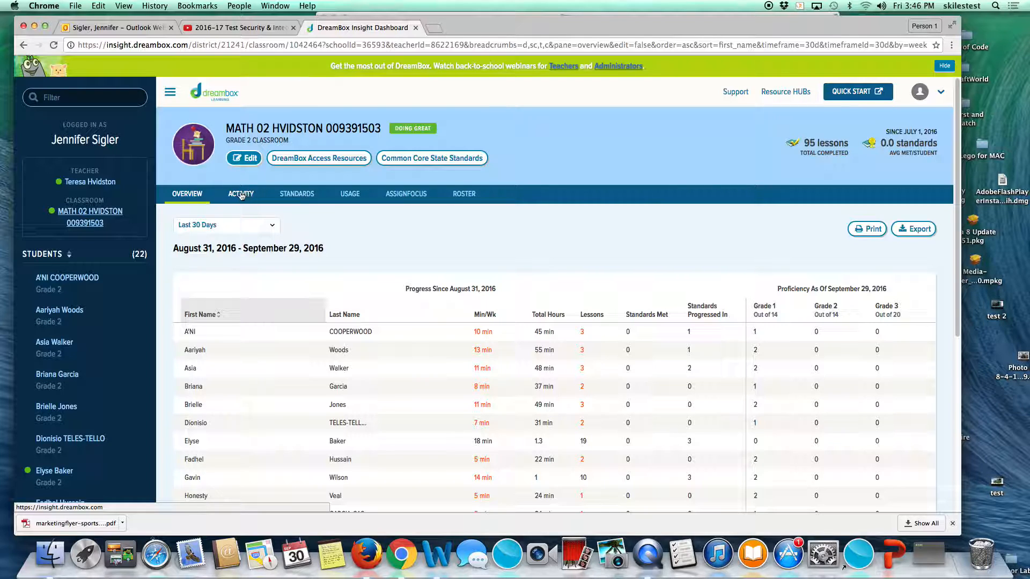
click(241, 194)
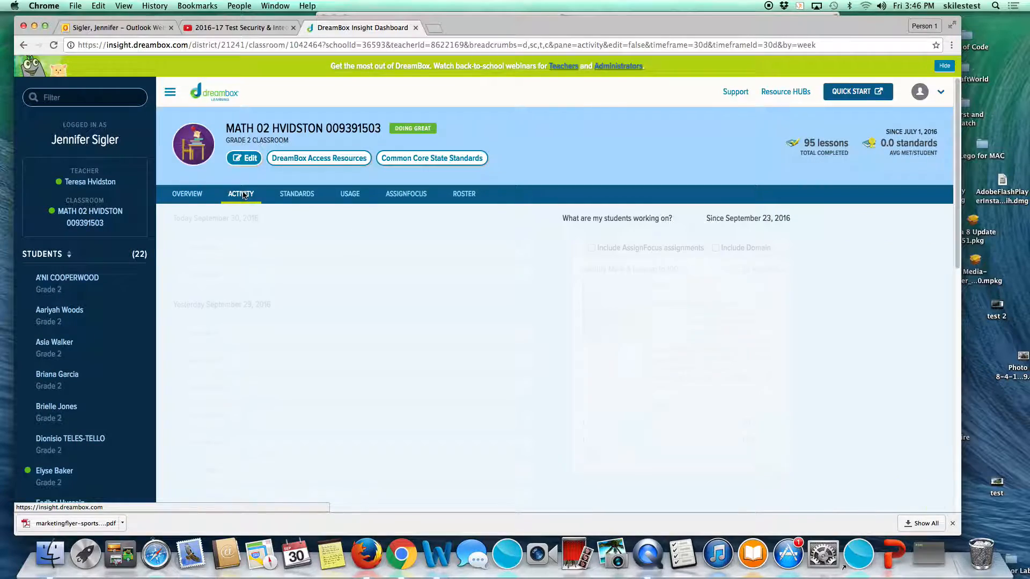
click(240, 193)
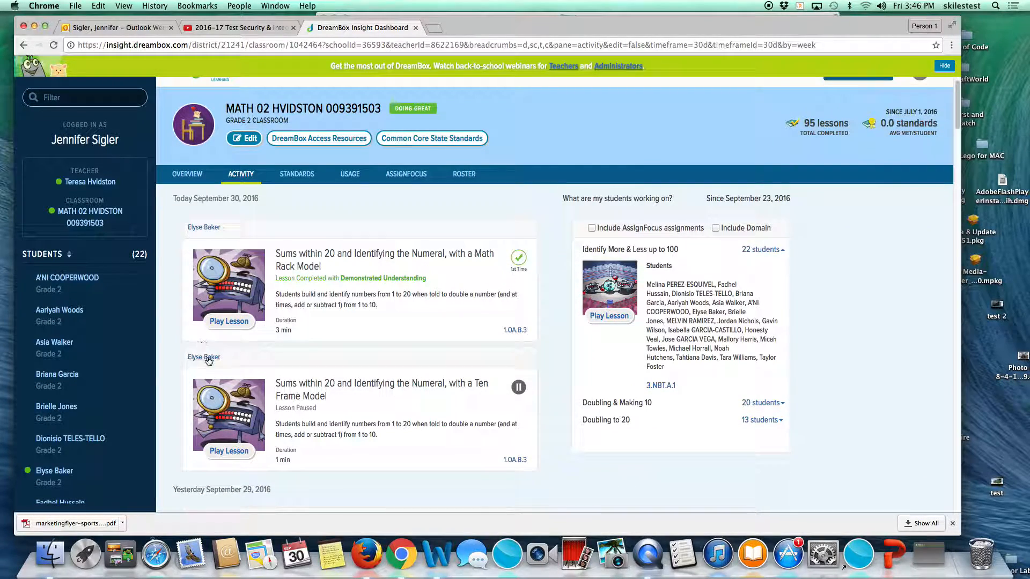
scroll(down, 3)
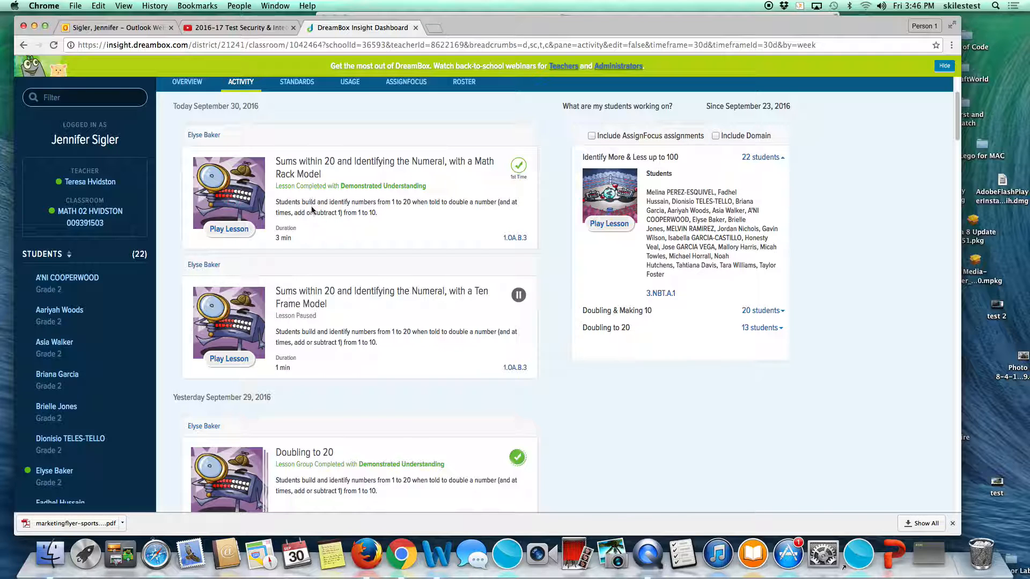
scroll(down, 3)
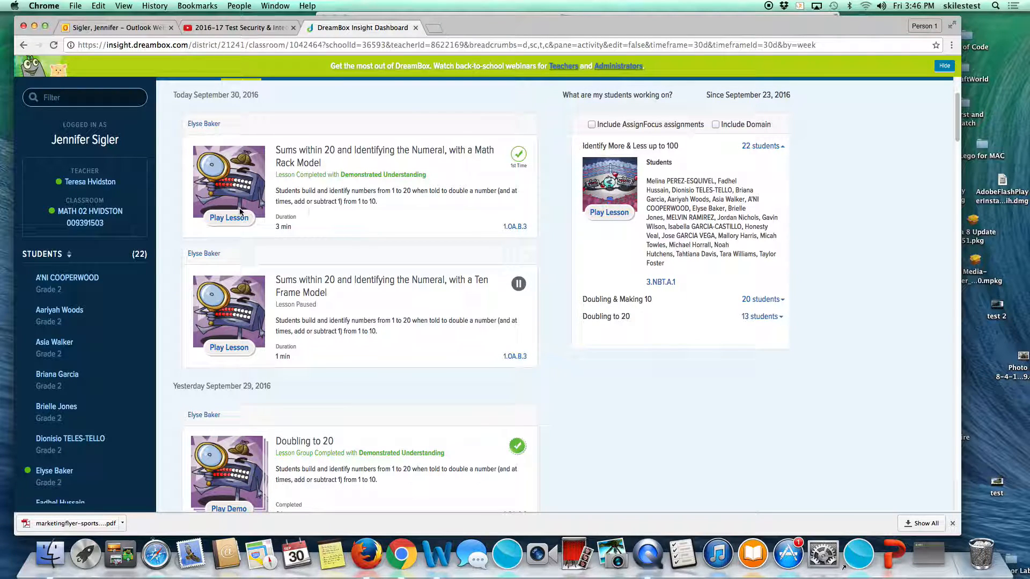
mouse_move(228, 217)
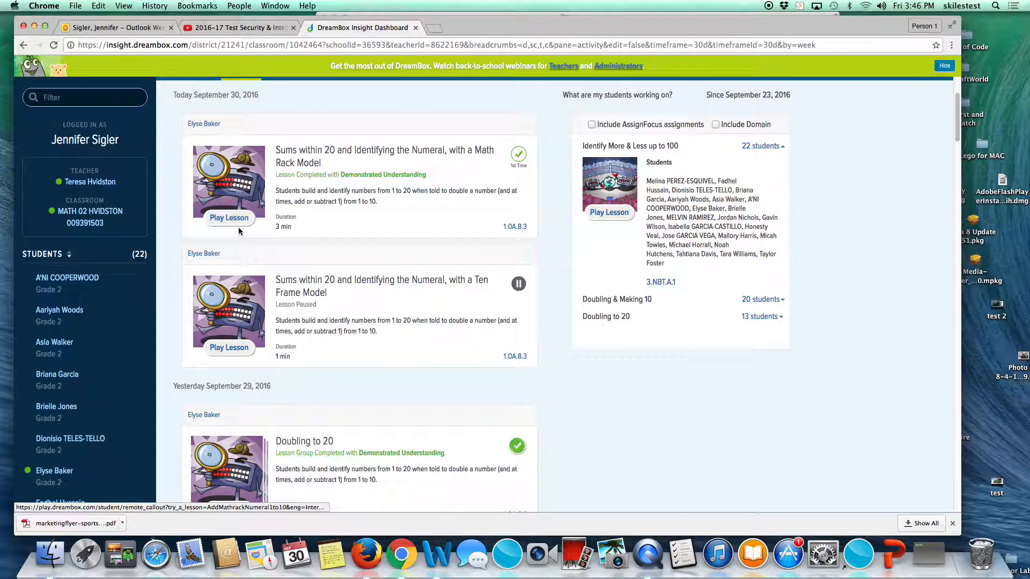
scroll(down, 3)
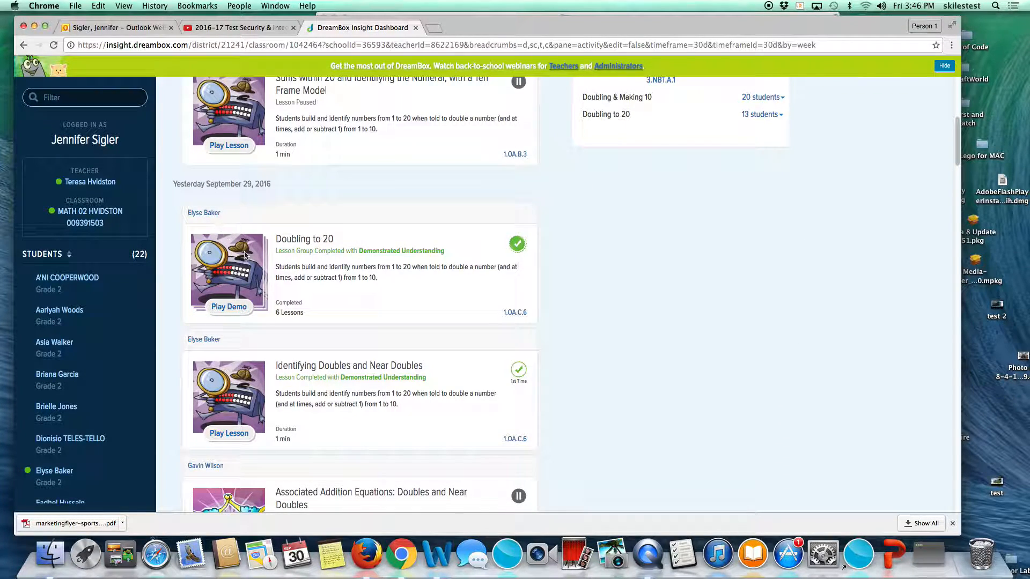
scroll(down, 3)
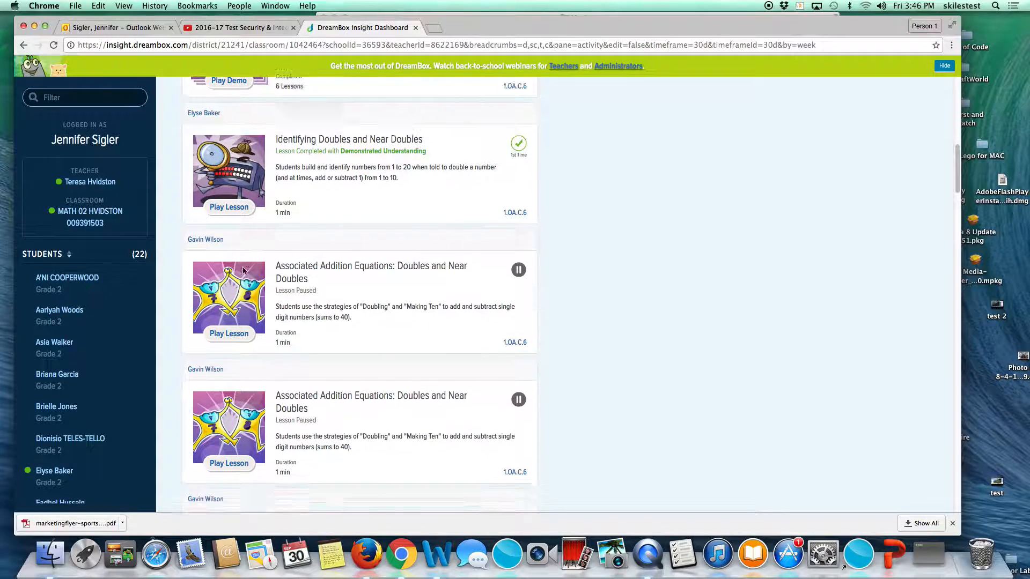
scroll(up, 3)
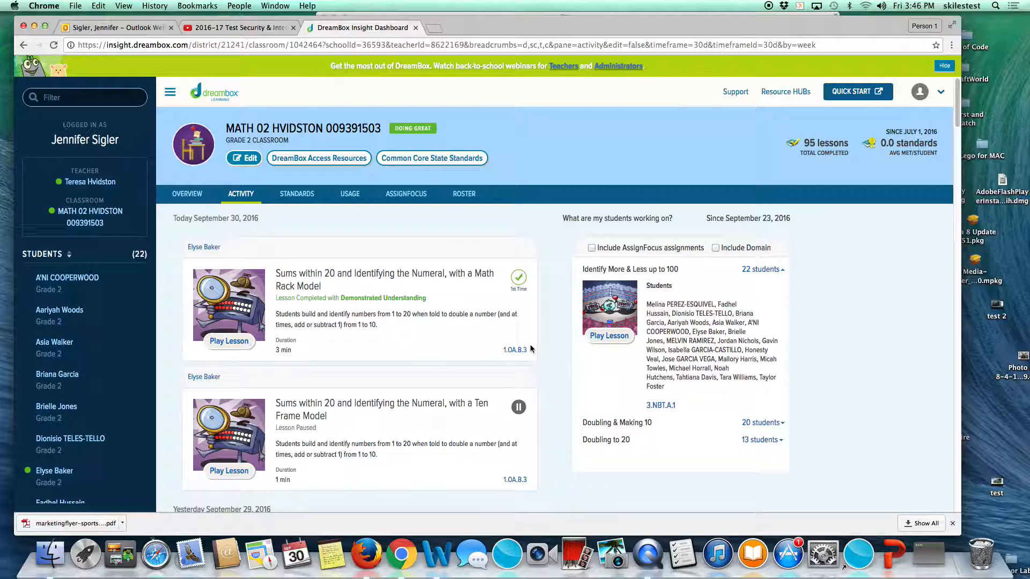
mouse_move(608, 237)
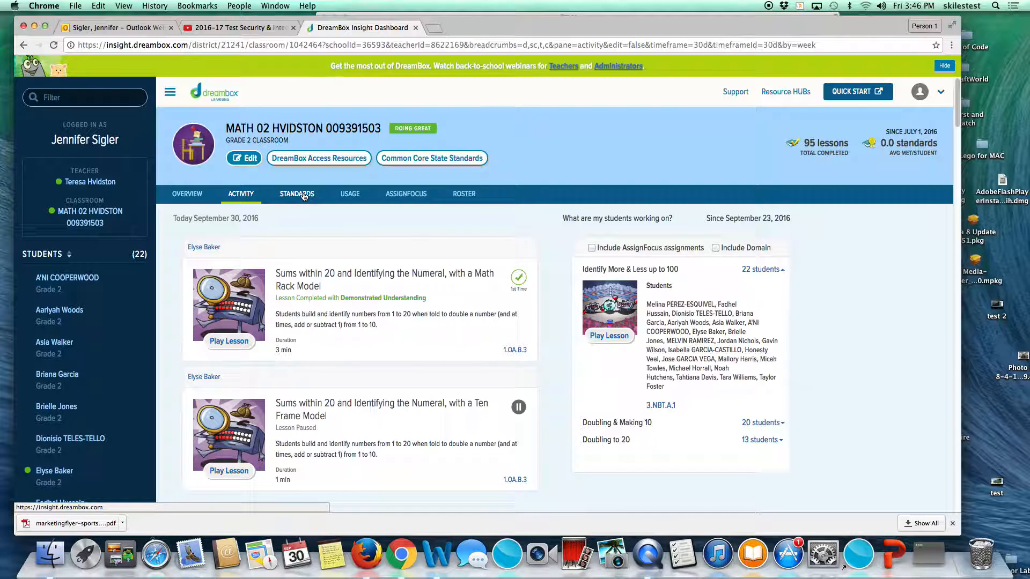
click(297, 194)
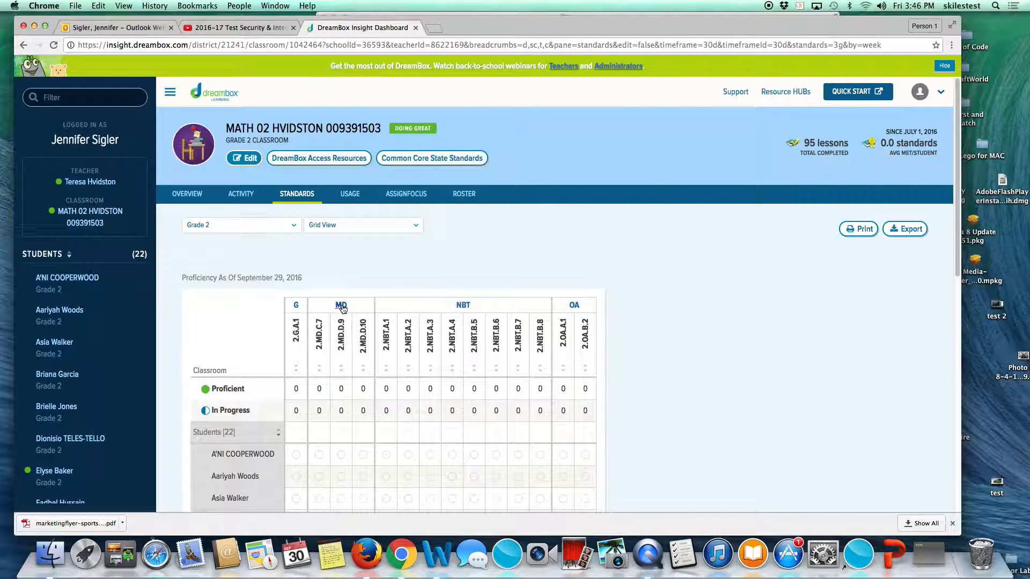
- Read the MD standard 2.MD.D.9 description, then view the 30-day average minutes USAGE chart
click(340, 304)
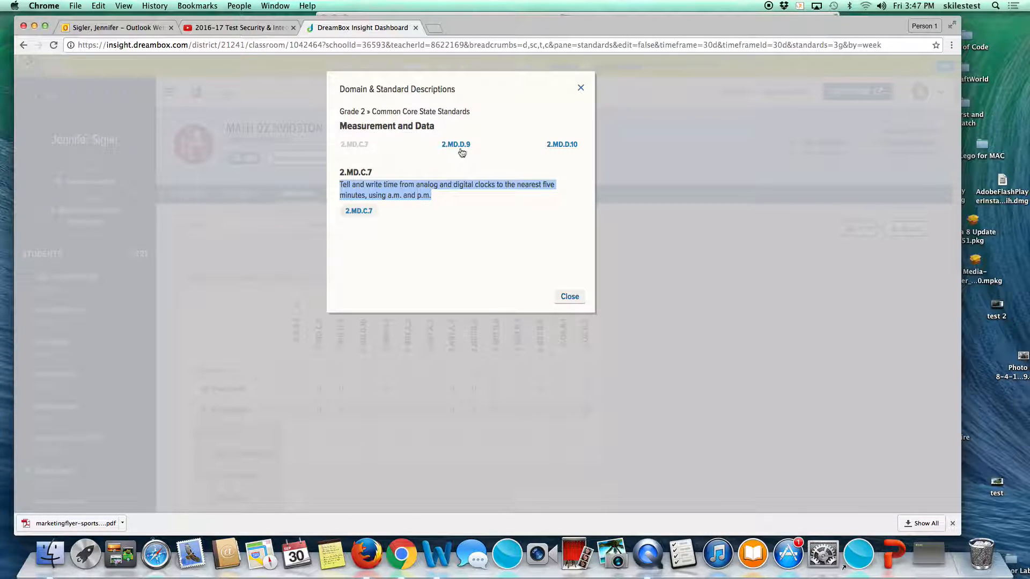
click(455, 143)
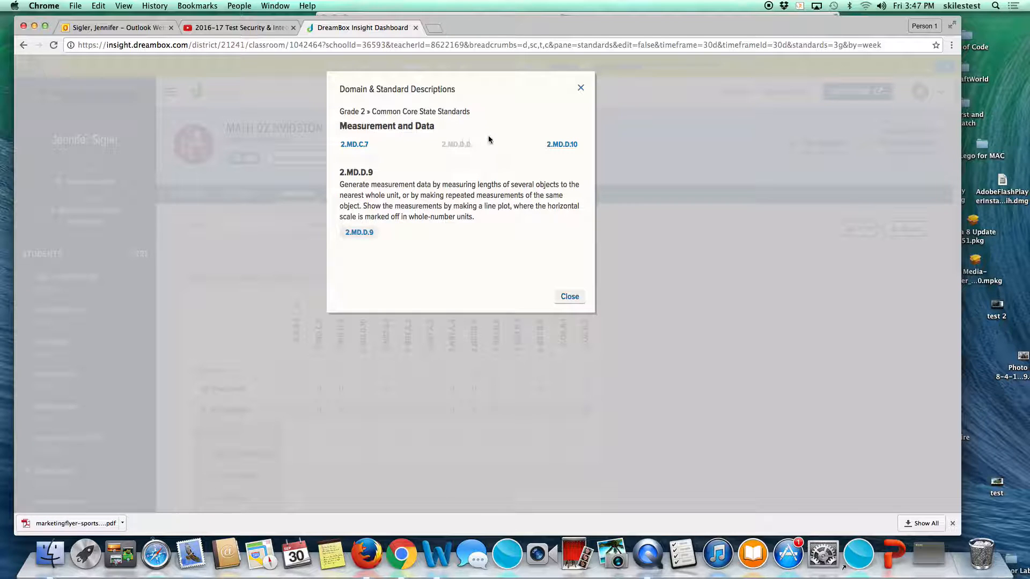
click(568, 296)
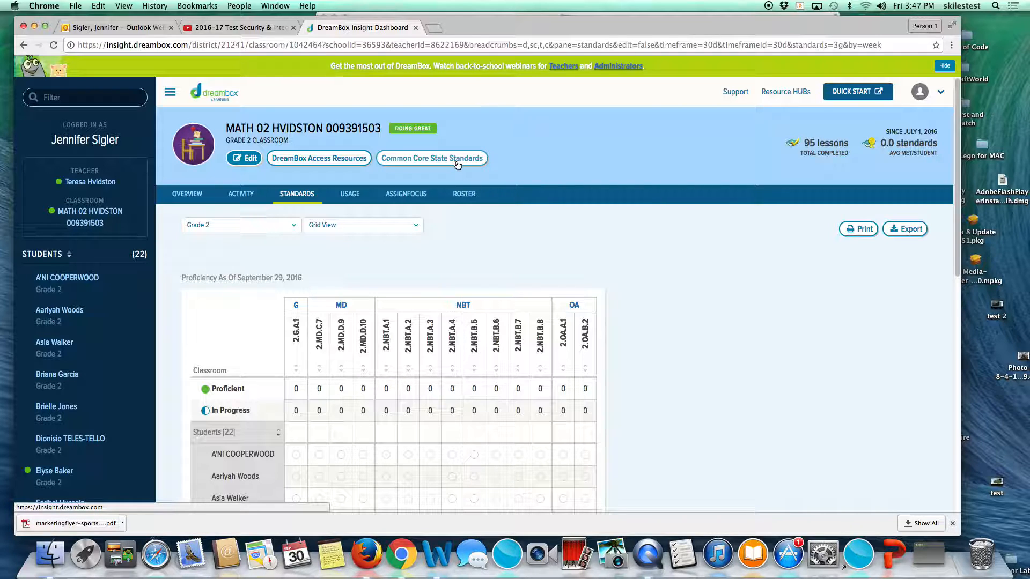
mouse_move(511, 205)
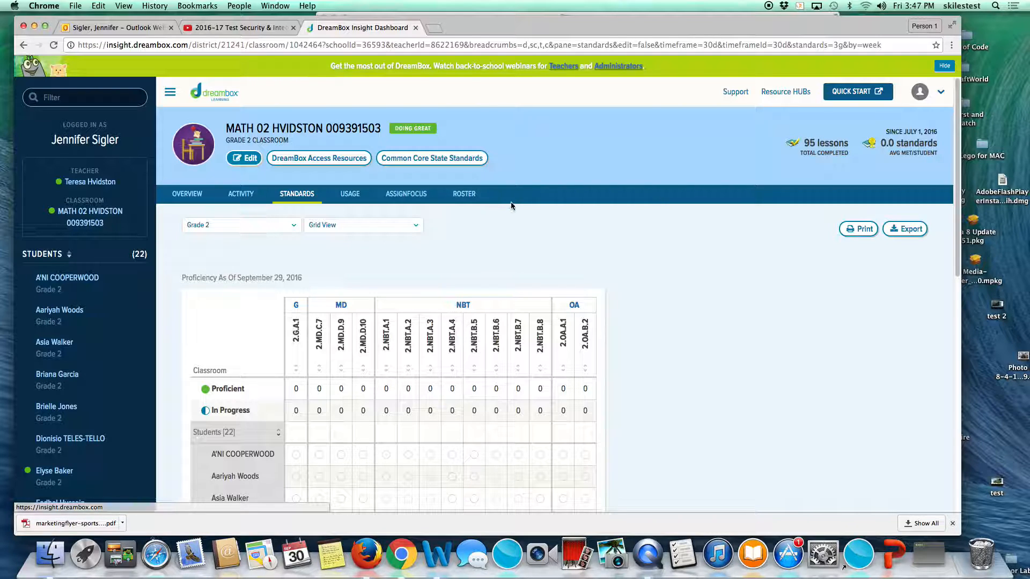
scroll(down, 3)
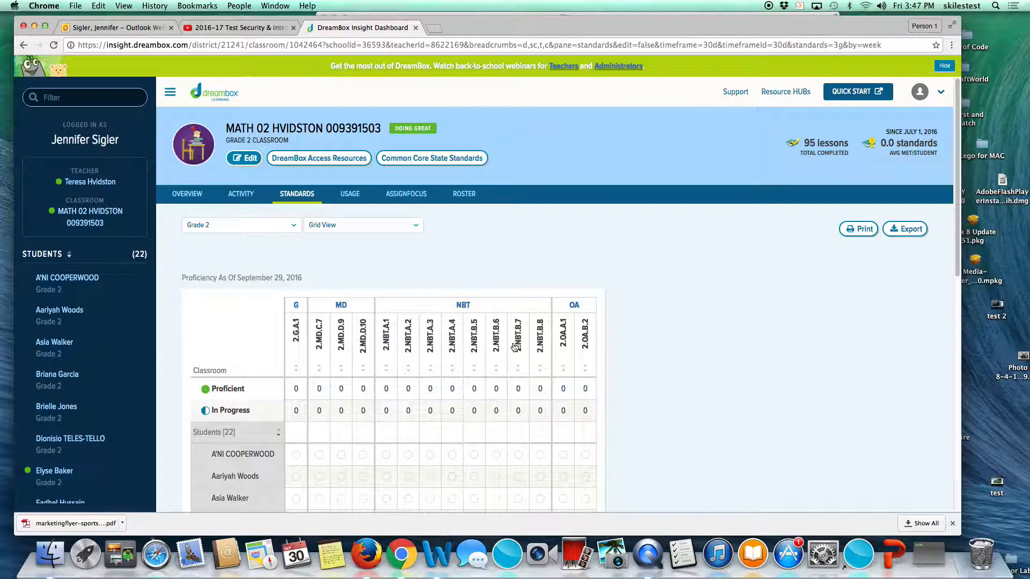
mouse_move(349, 194)
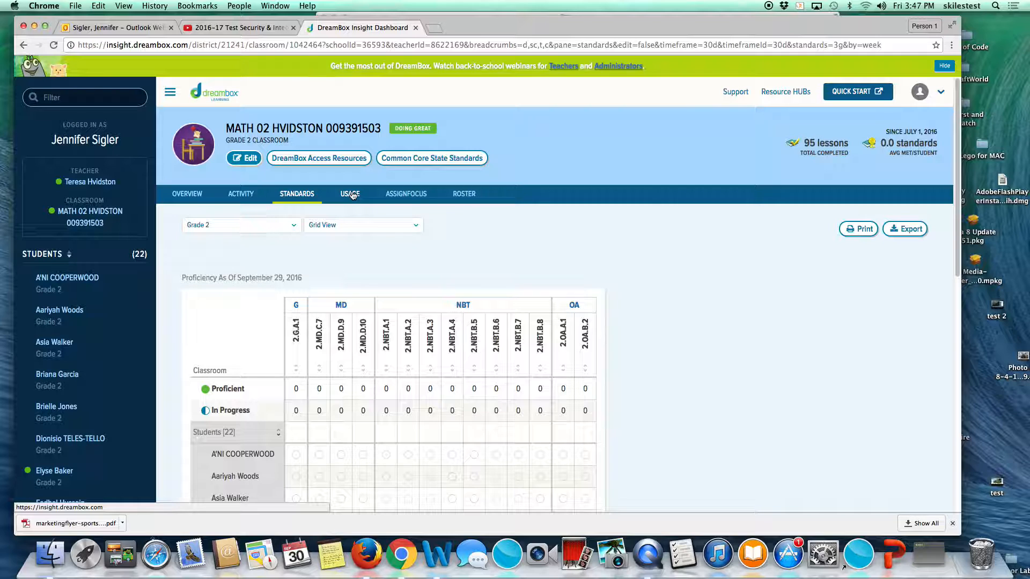
click(349, 194)
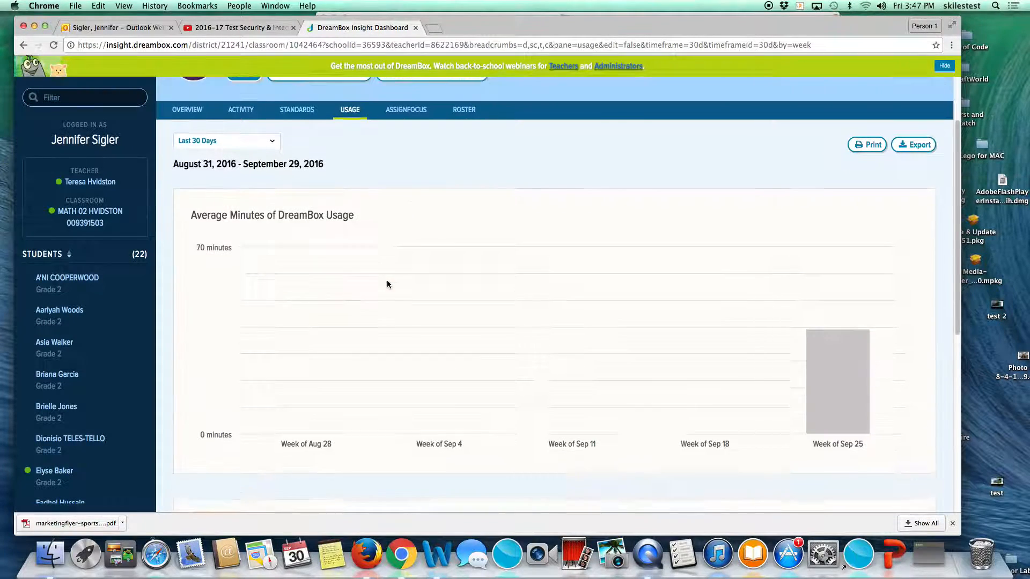
scroll(down, 3)
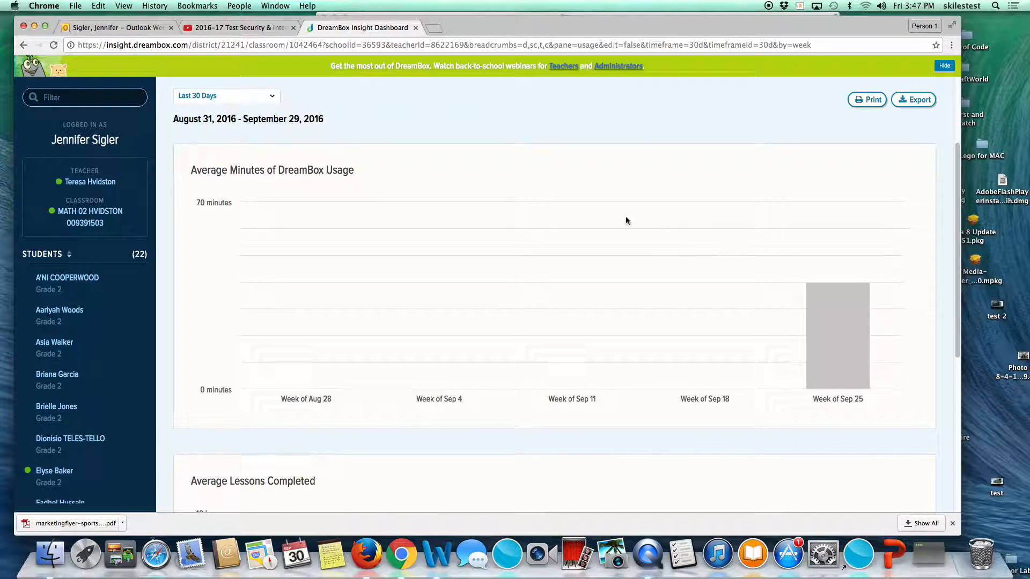
mouse_move(807, 255)
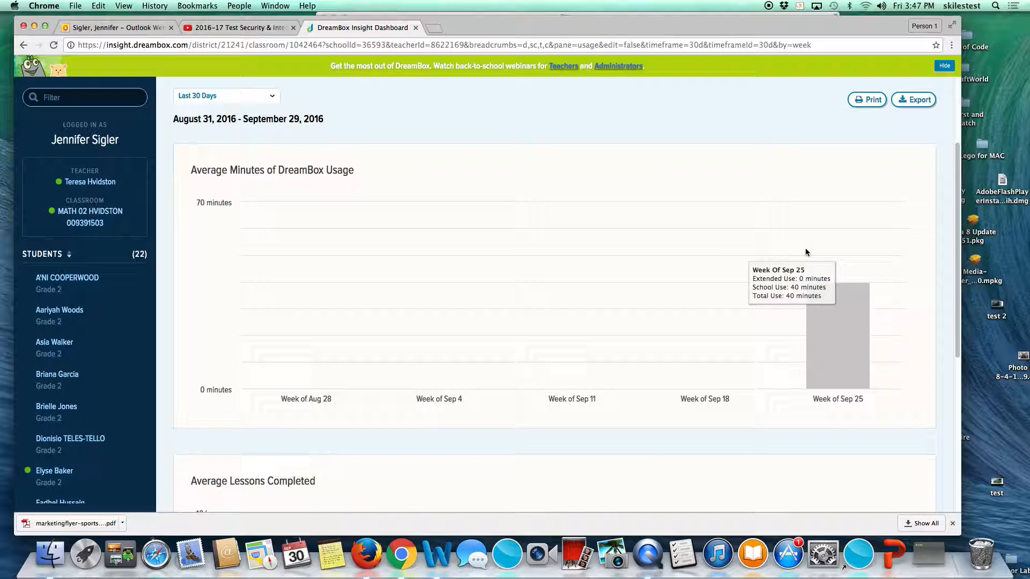
scroll(down, 3)
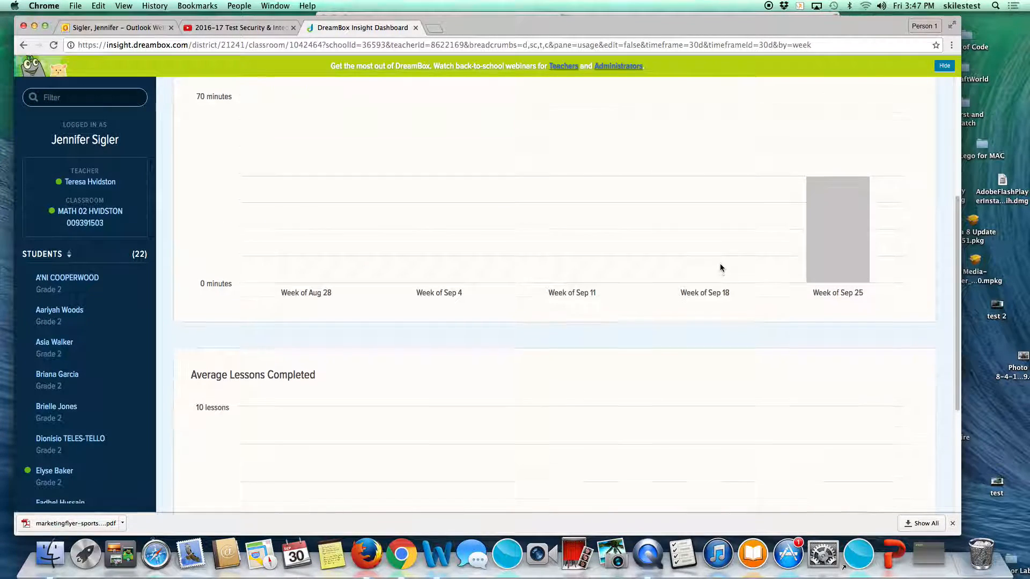
scroll(down, 3)
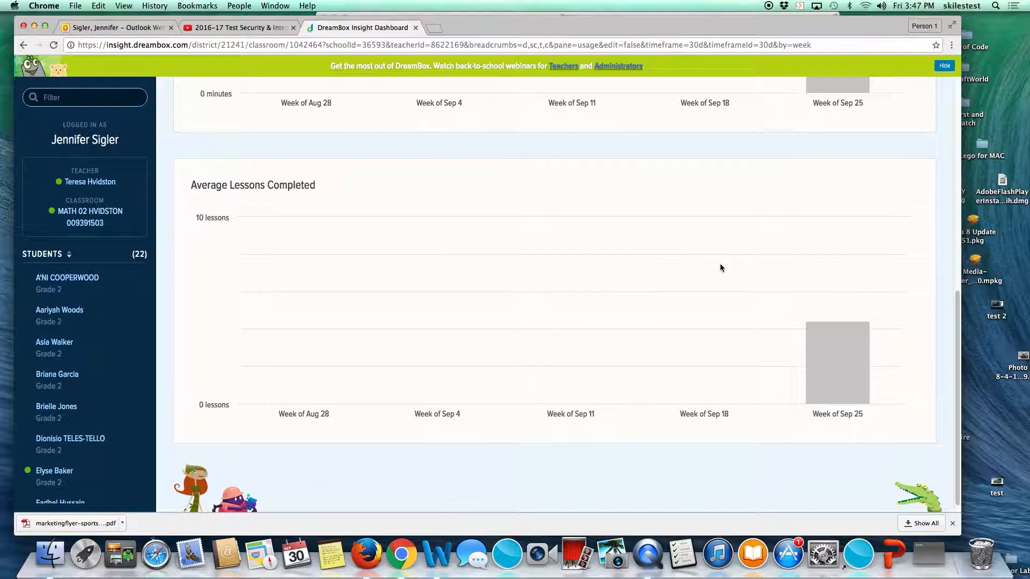
scroll(up, 3)
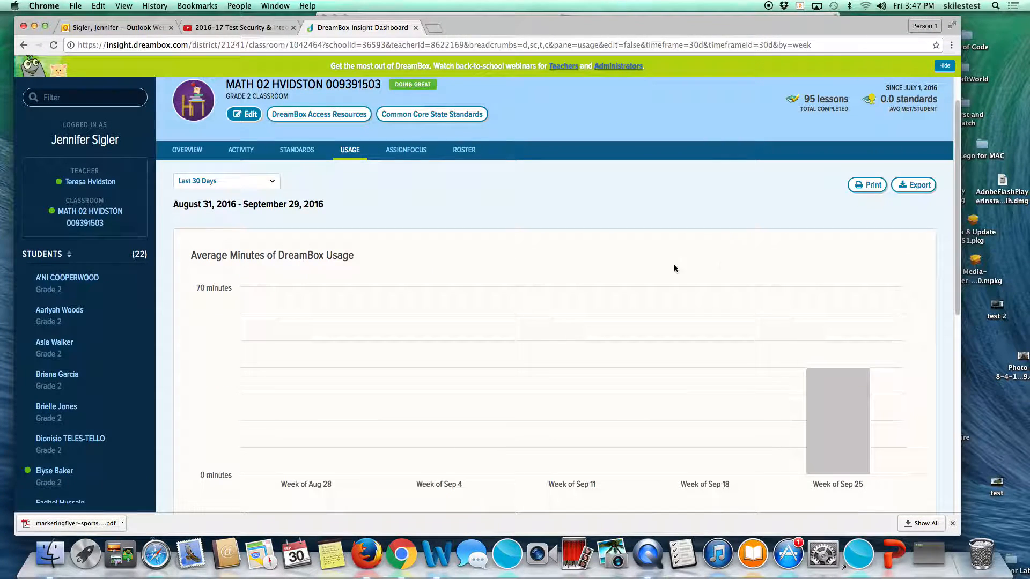
mouse_move(412, 181)
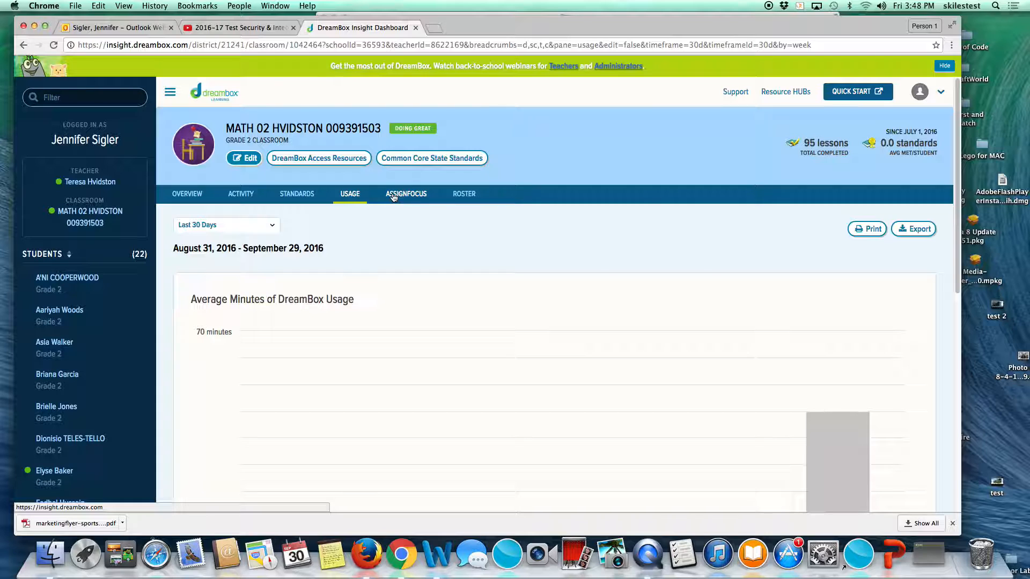
- Start a new Grade 2 assignment in AssignFocus
click(405, 193)
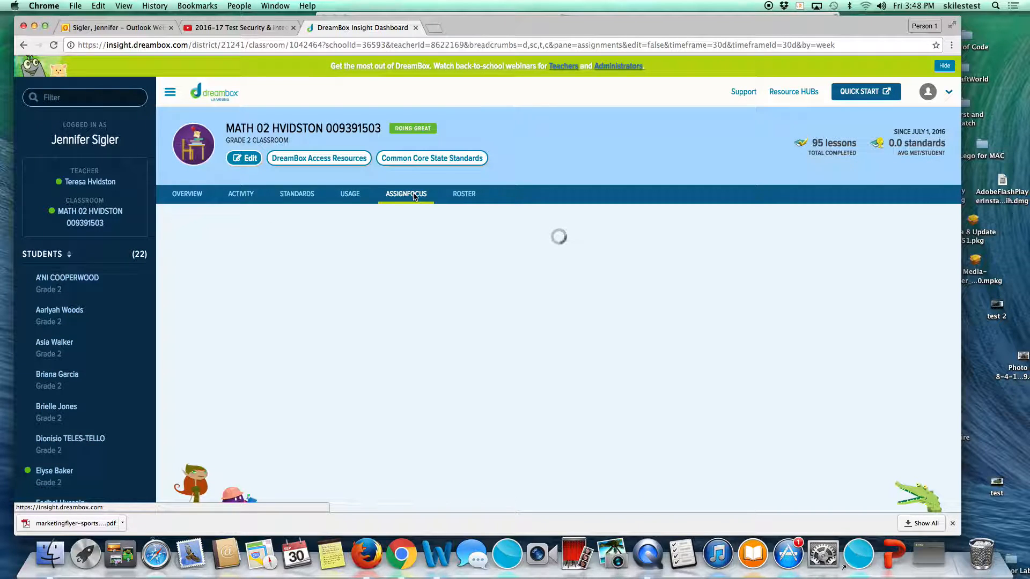
click(406, 194)
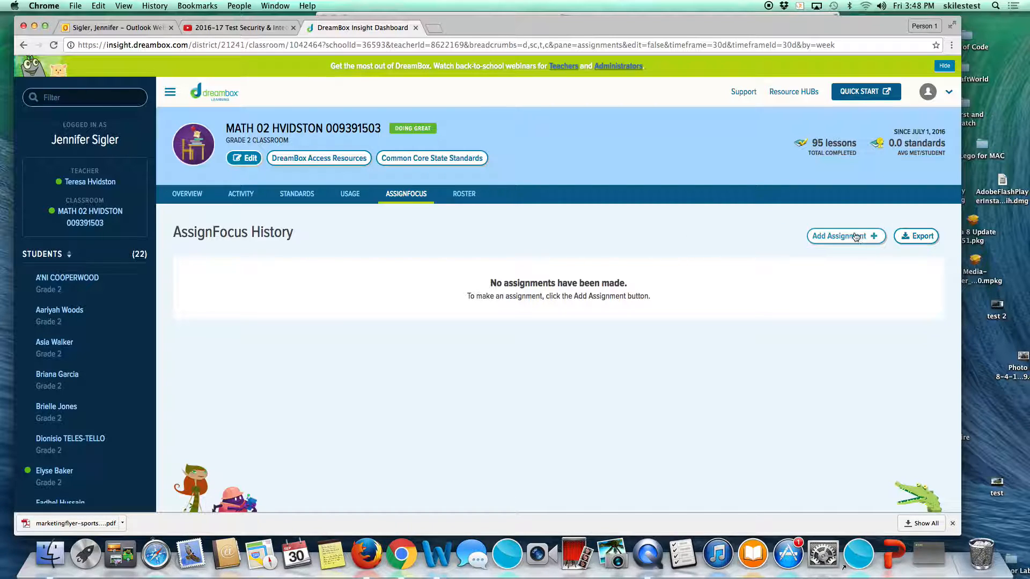
click(845, 236)
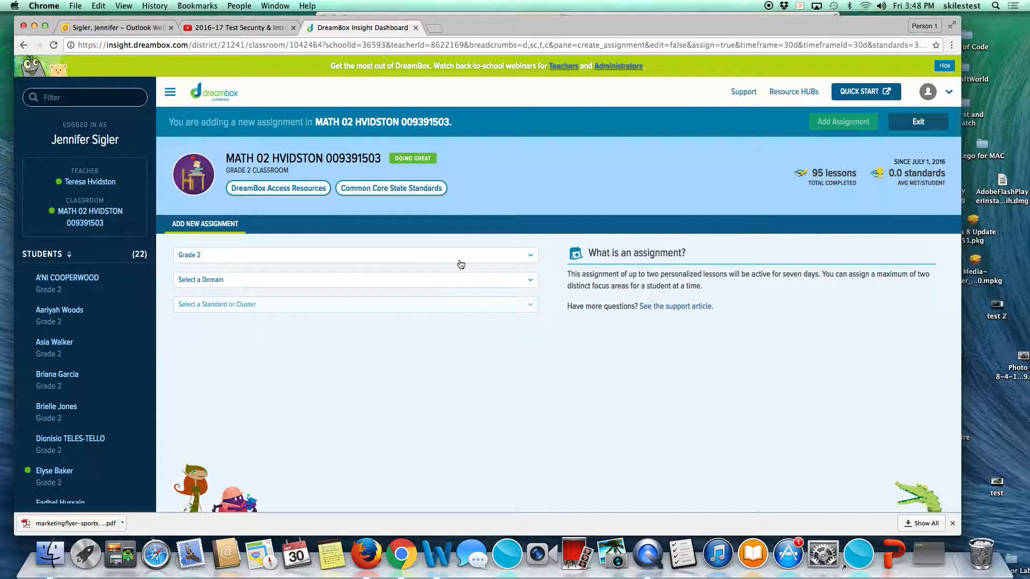
click(354, 255)
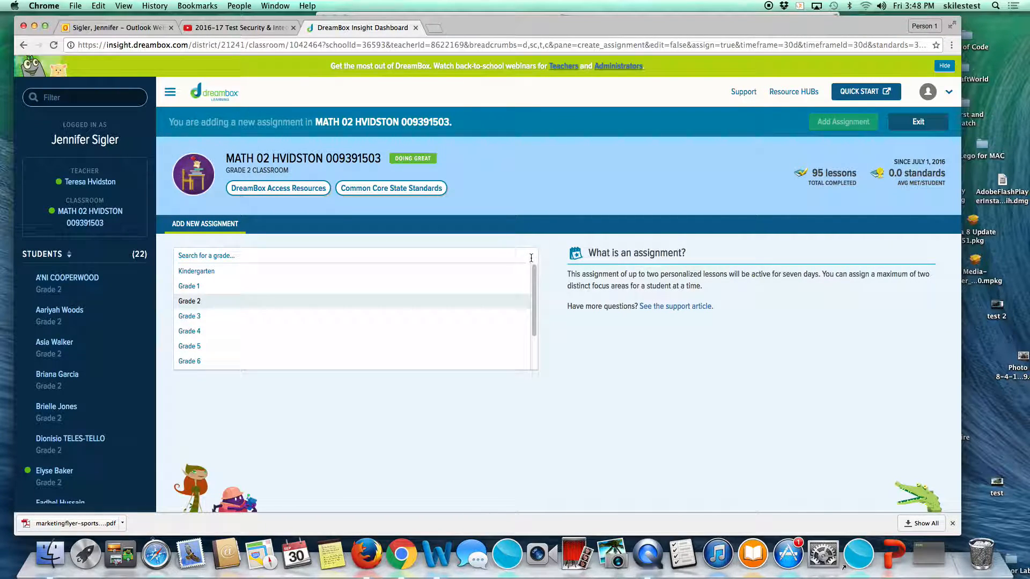
click(189, 301)
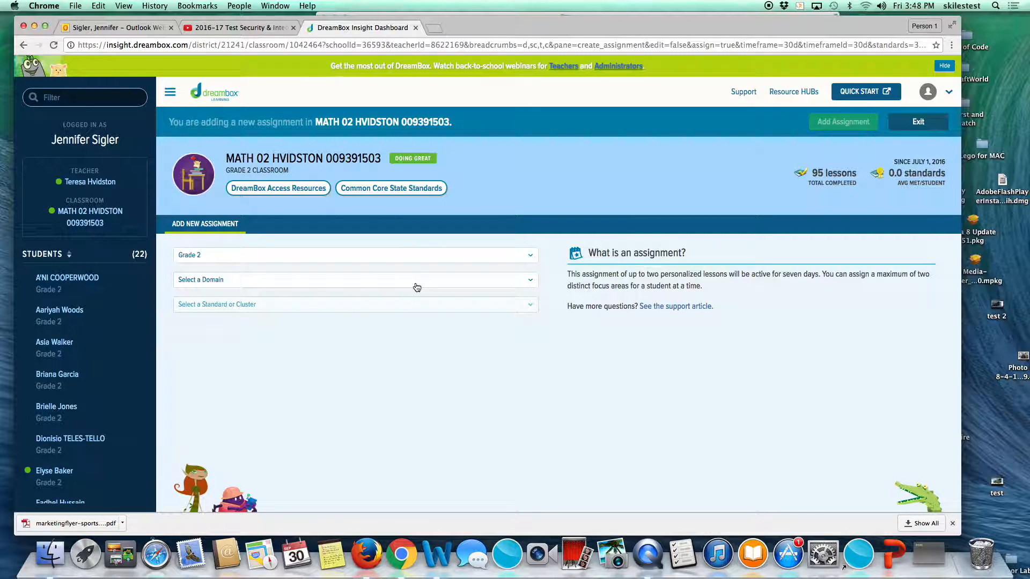
- Pick Number & Operations in Base Ten, standard 2.NBT.A.2, then discard the draft
click(355, 280)
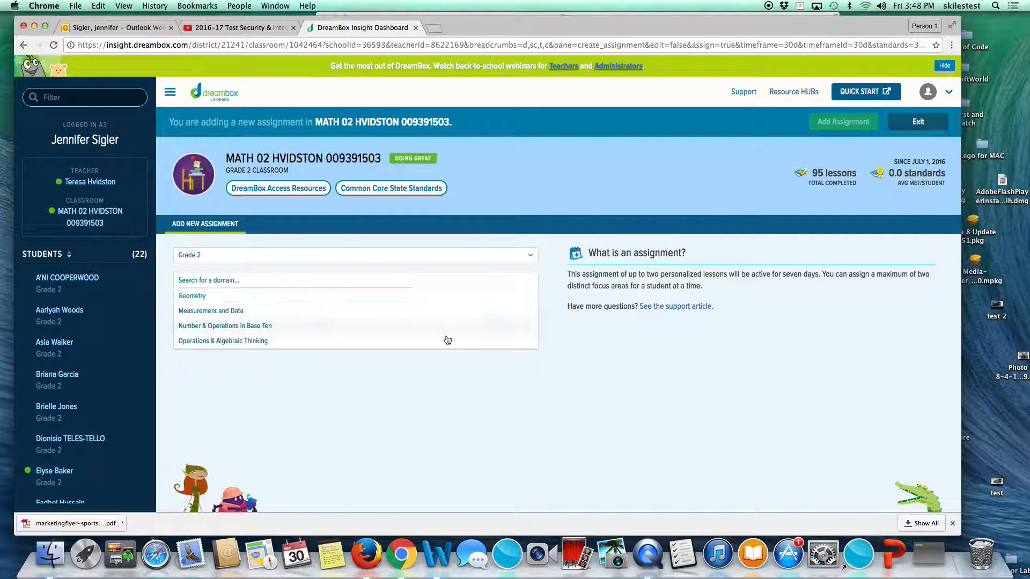
click(354, 278)
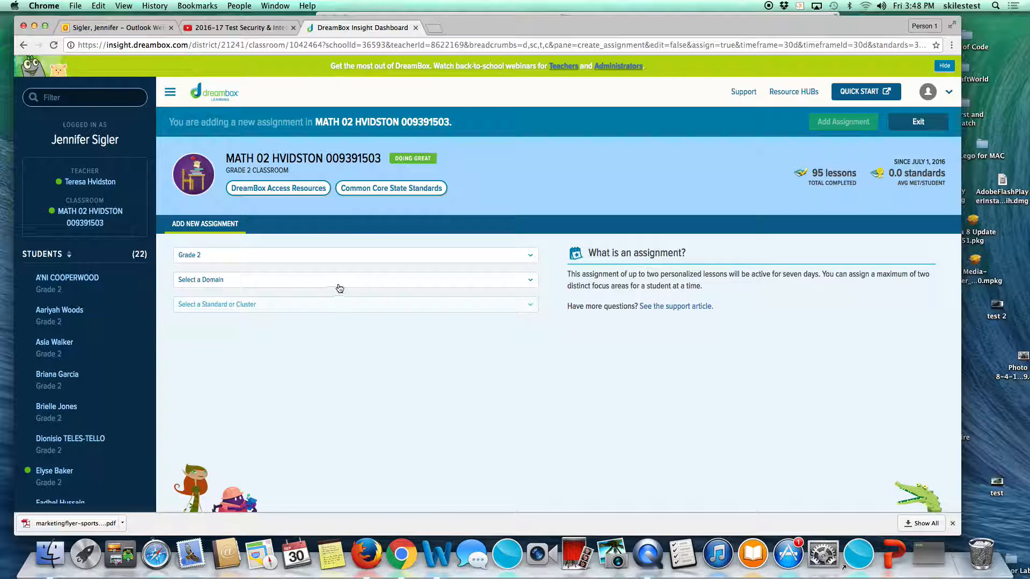
click(354, 279)
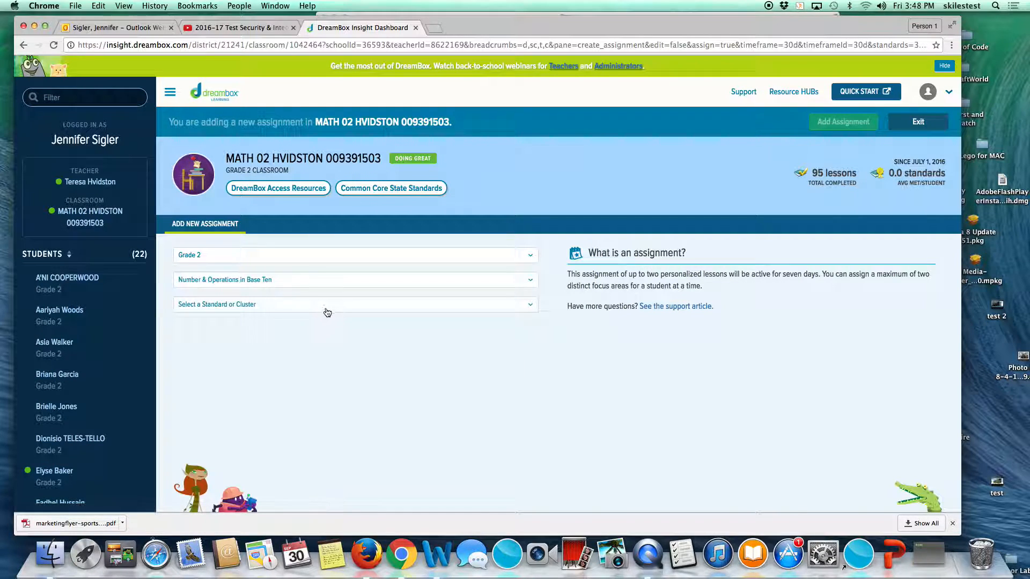
click(354, 304)
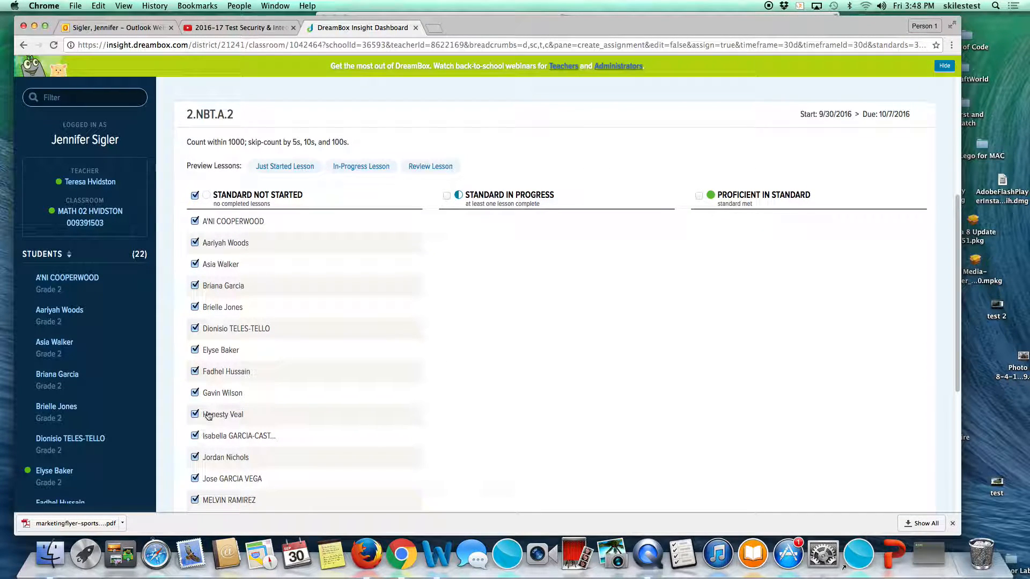
click(195, 242)
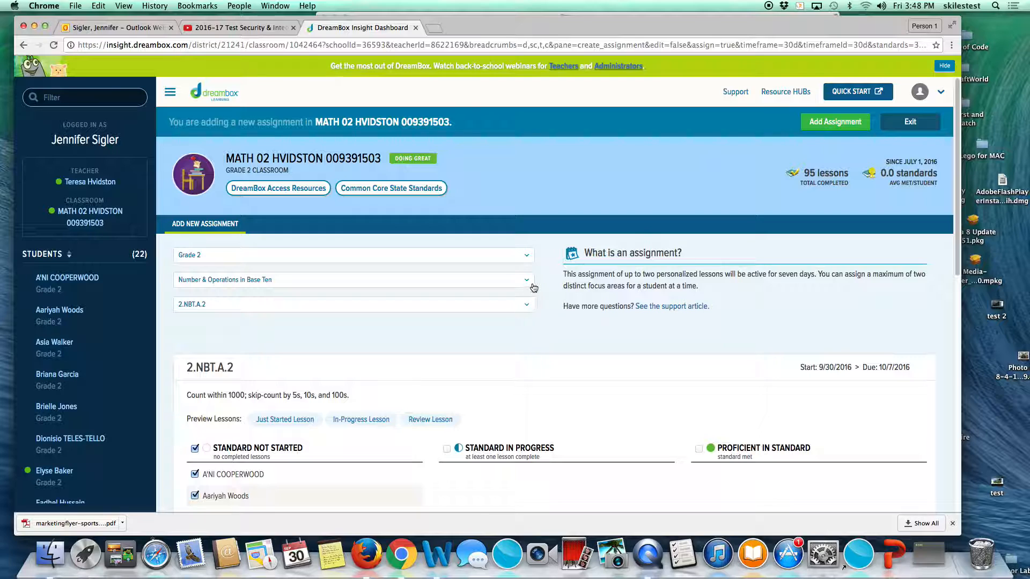
mouse_move(553, 329)
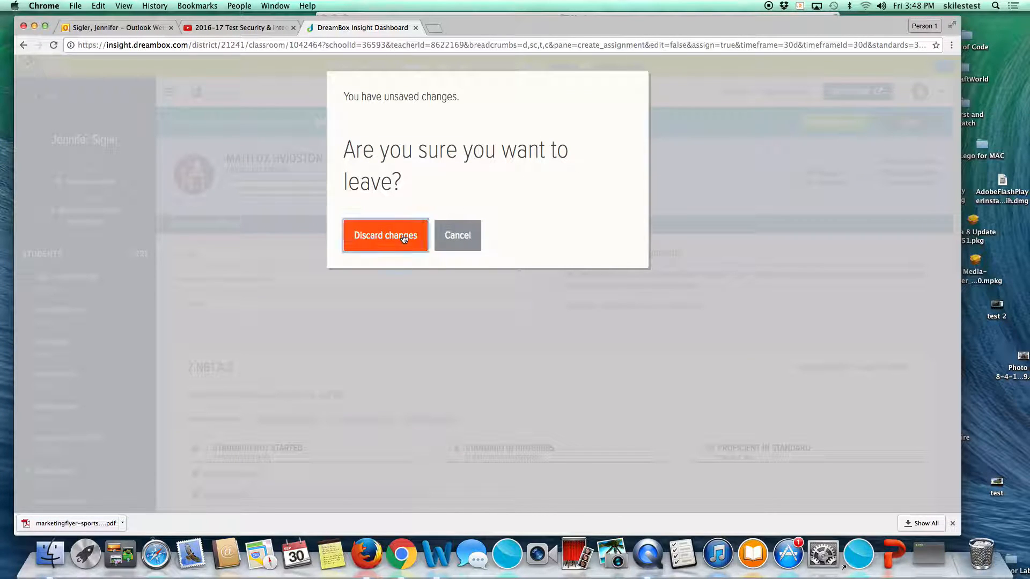
click(385, 235)
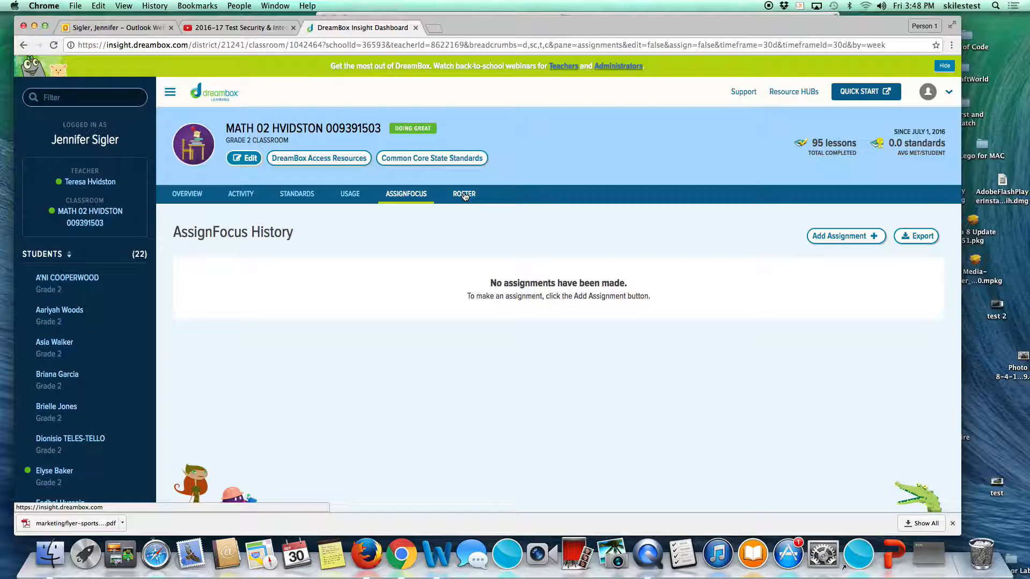
- View the ROSTER of 22 active students with grades, languages and usernames
click(463, 194)
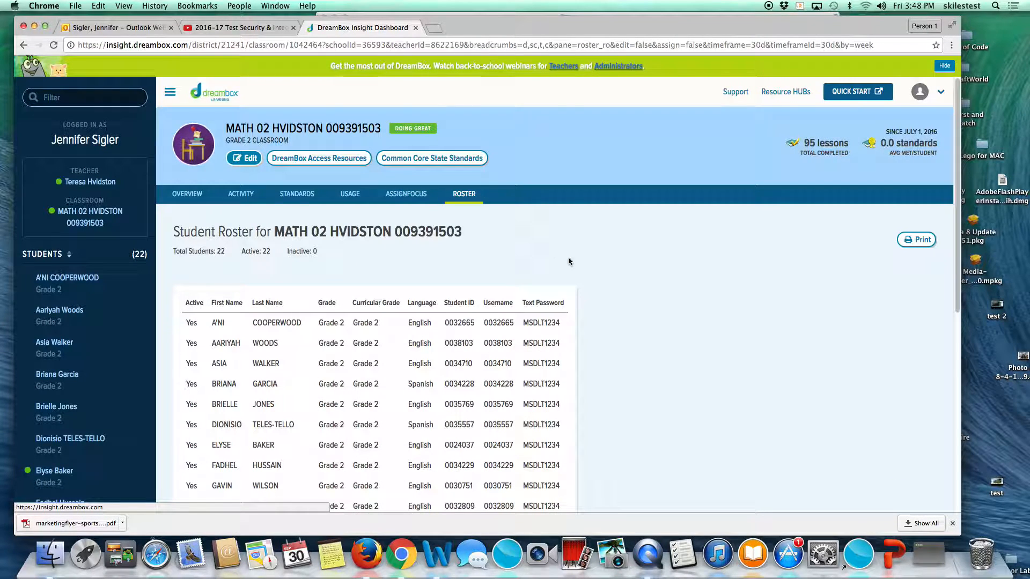
scroll(down, 3)
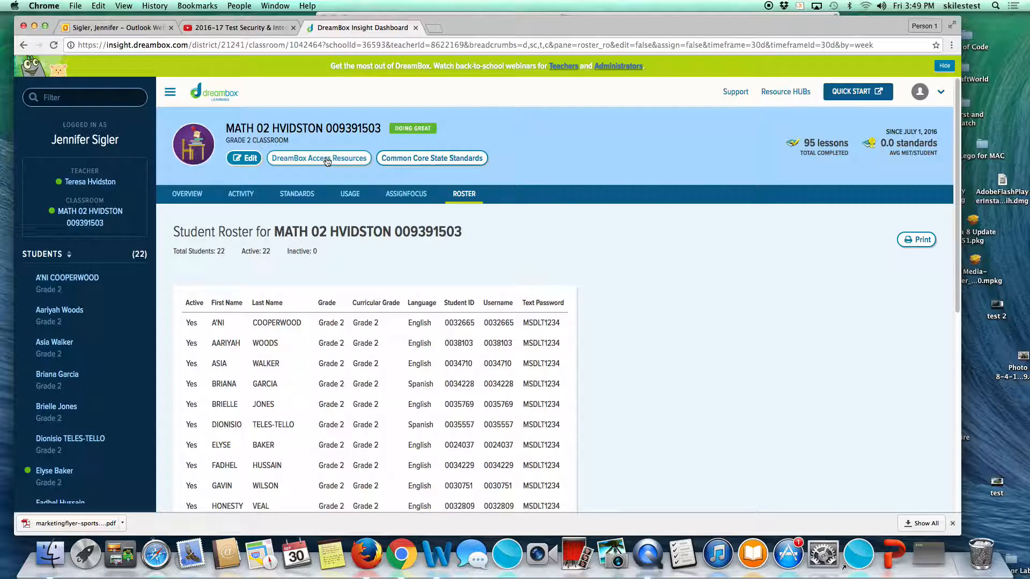
- Open Access Resources, highlight the school code, and open the English parent invitation letter
click(318, 158)
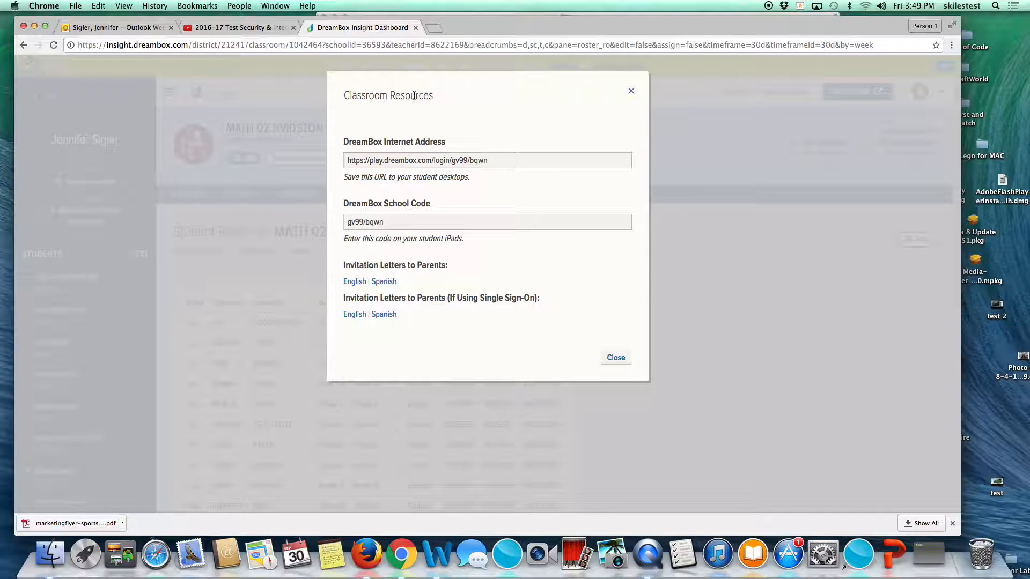
click(487, 160)
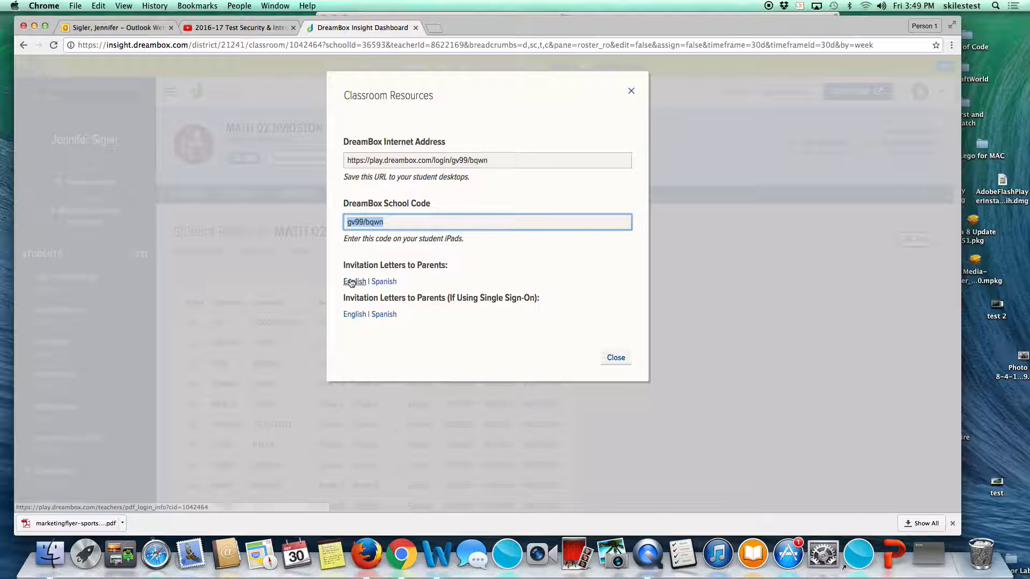
click(354, 281)
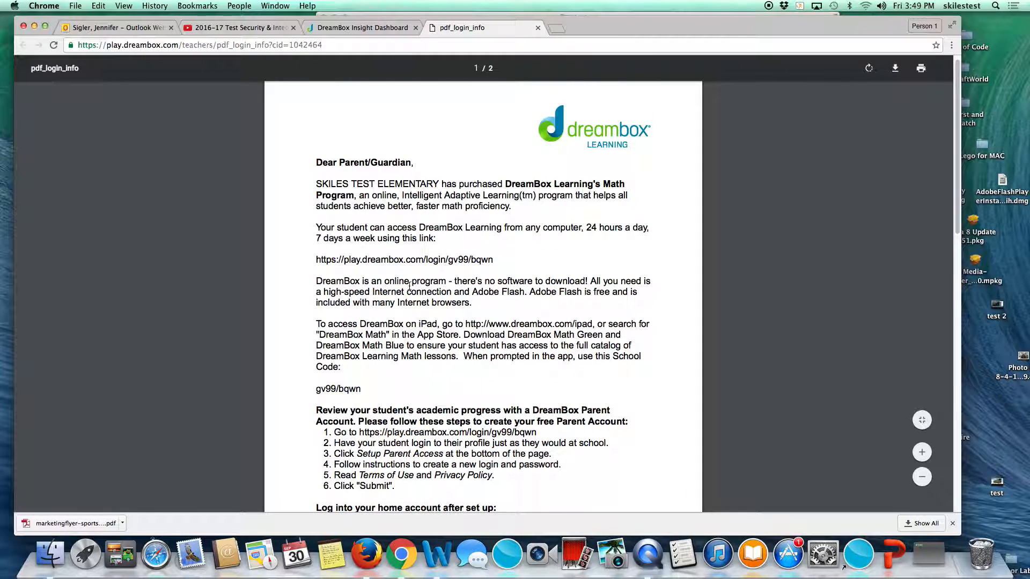
- Scroll through the parent login letter PDF, then switch back to the dashboard tab
scroll(down, 3)
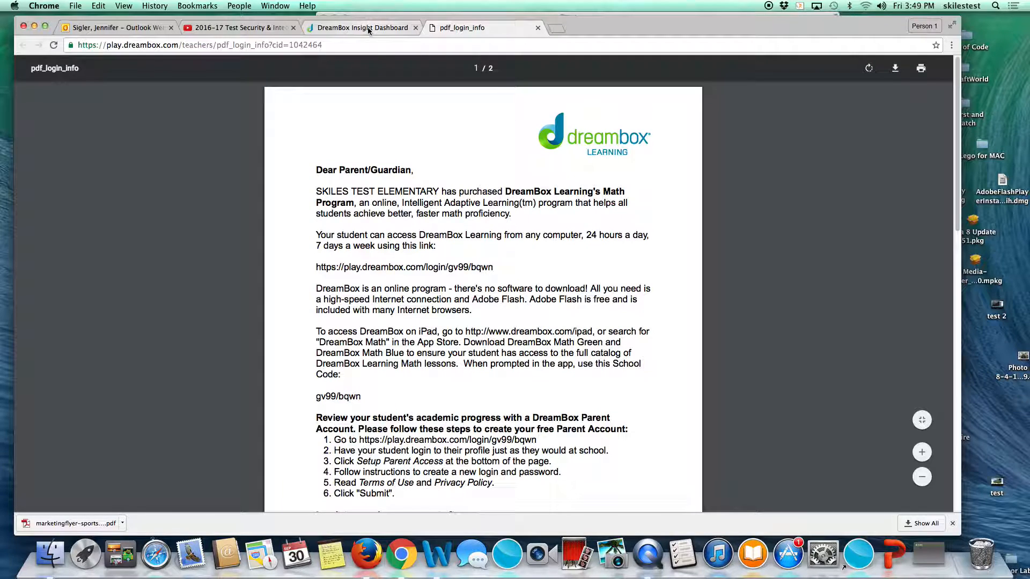
click(360, 27)
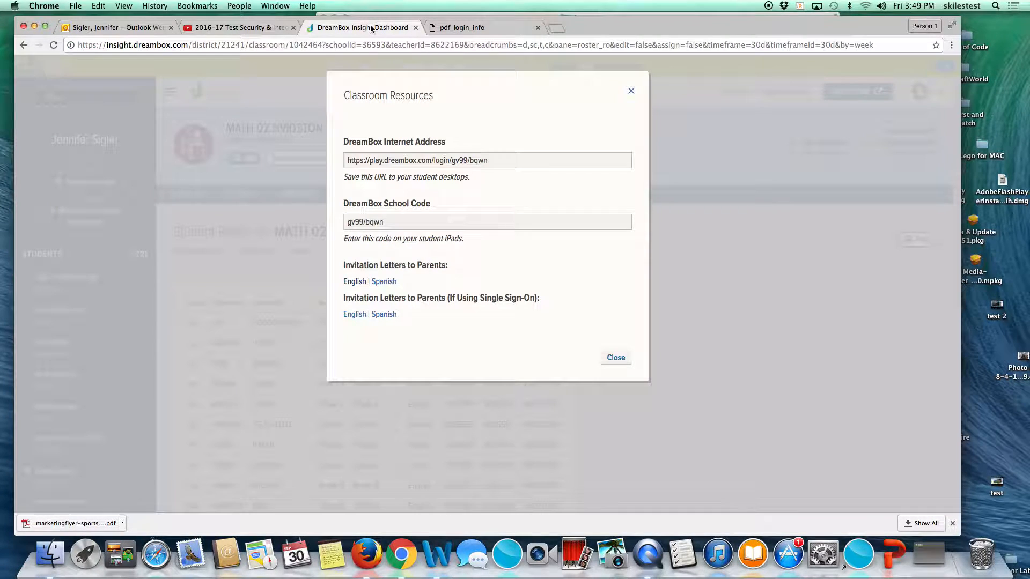